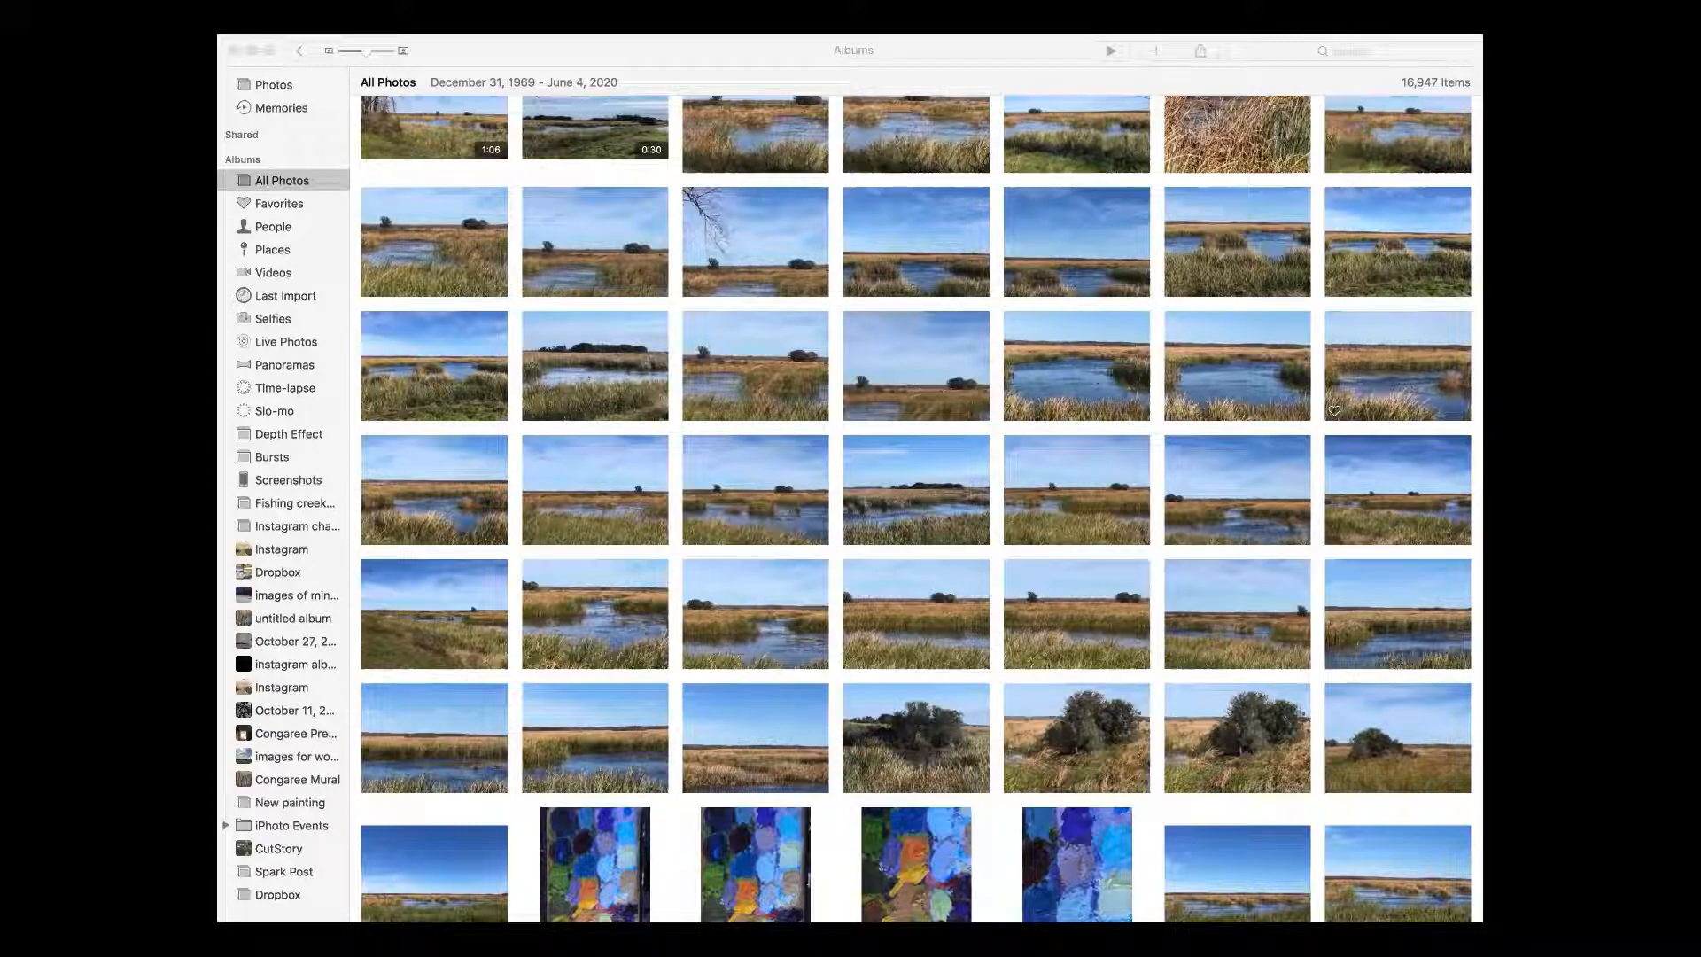
# Step: Scroll through the 12x12 photos list by Date Modified into early 2015 images and back to the newest
pyautogui.scroll(-3)
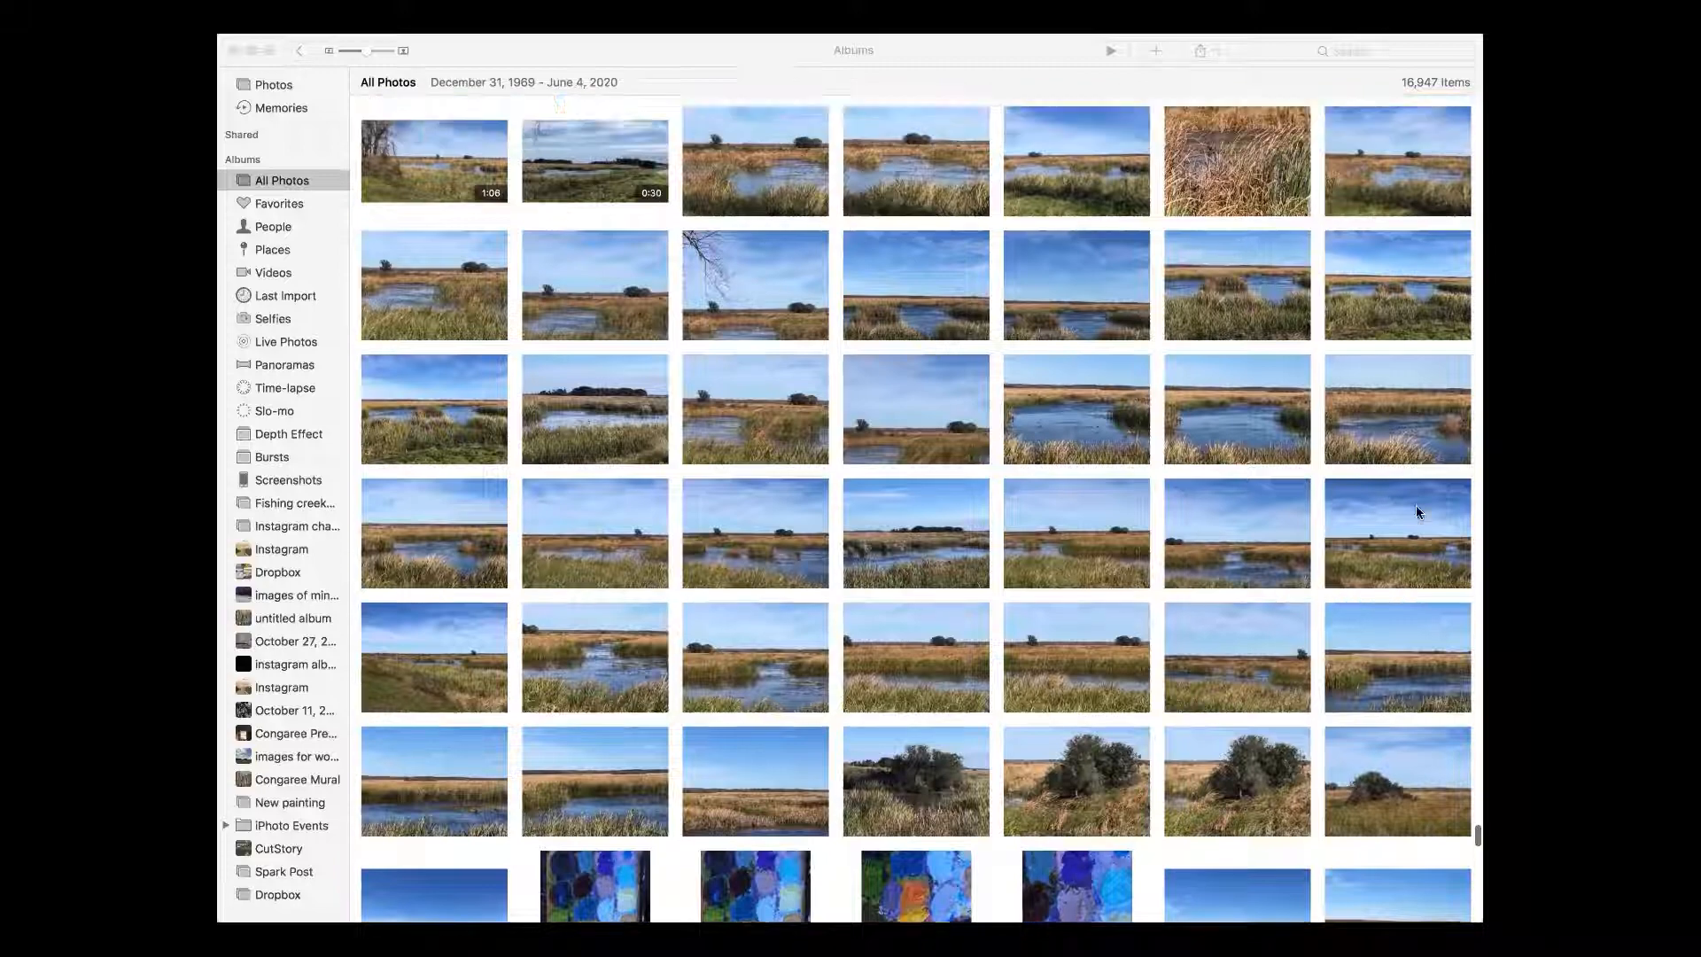
pyautogui.scroll(-3)
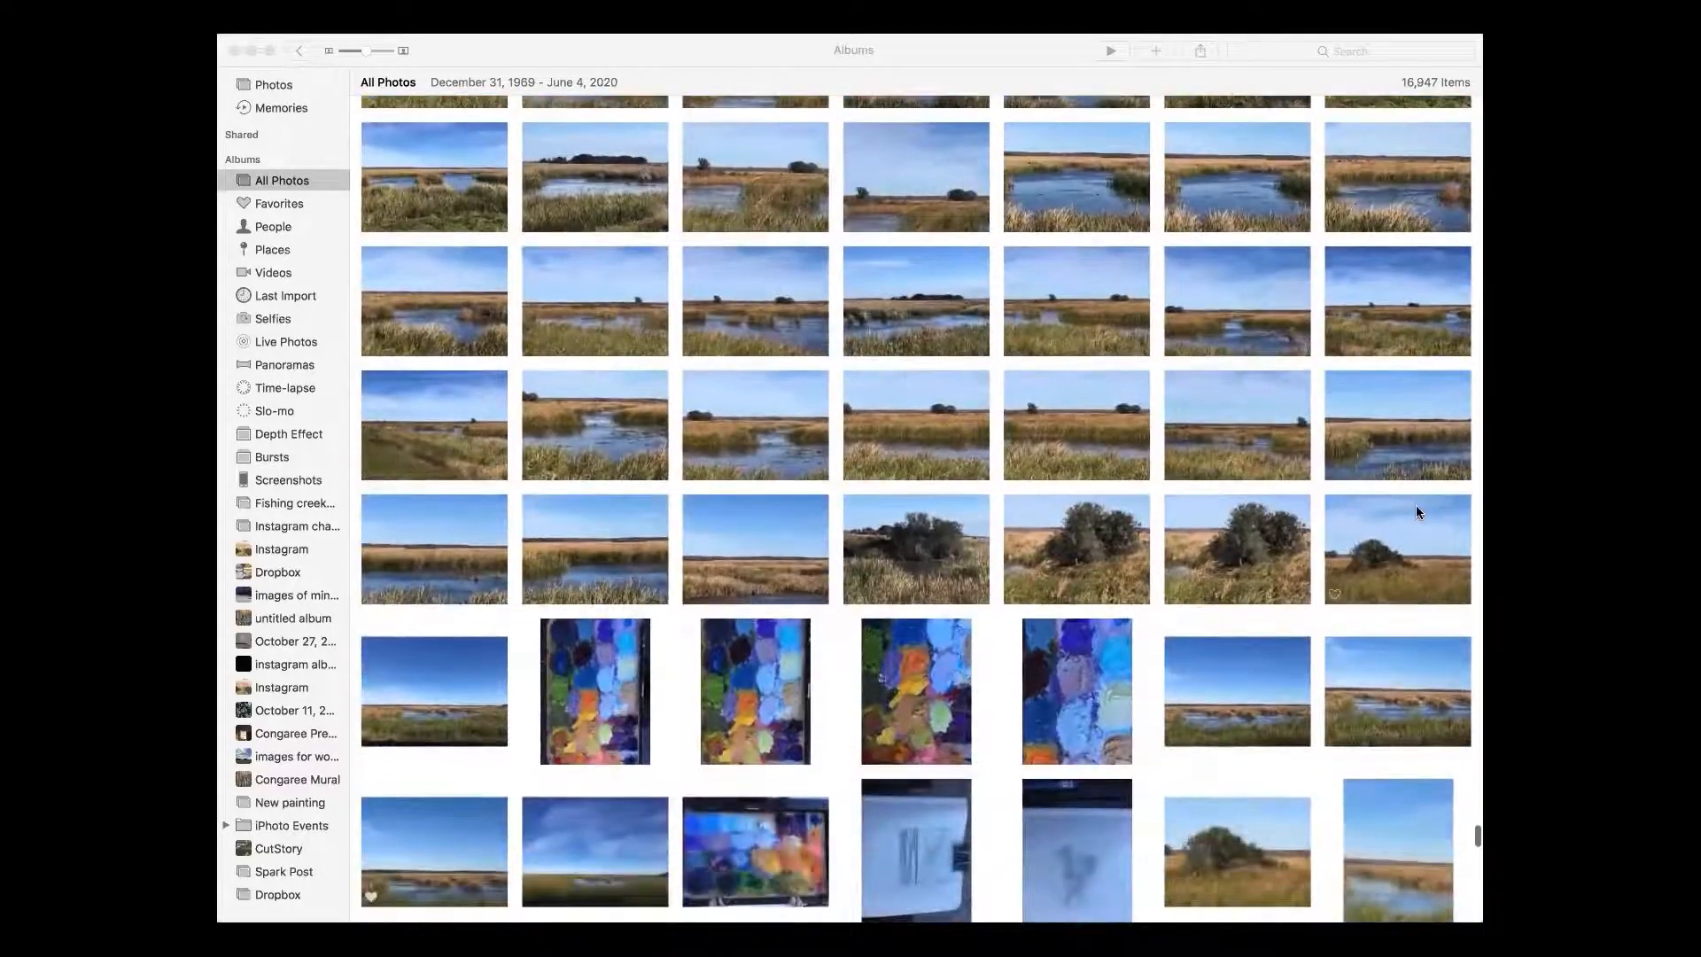
pyautogui.scroll(-3)
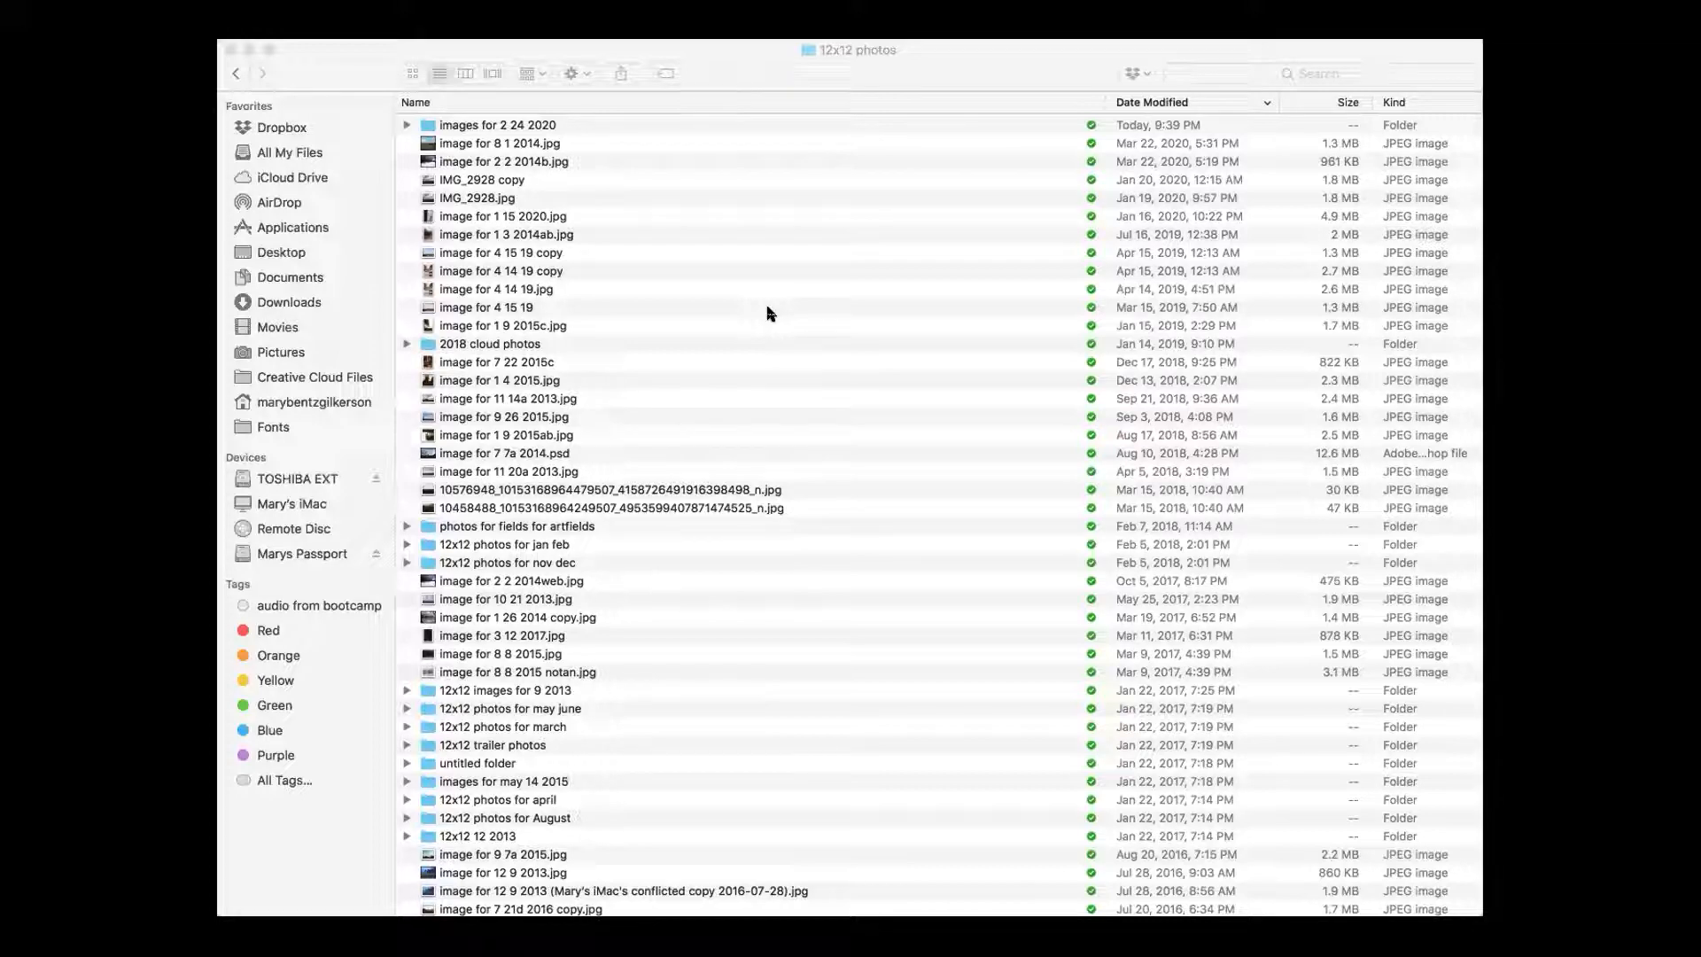
pyautogui.scroll(-3)
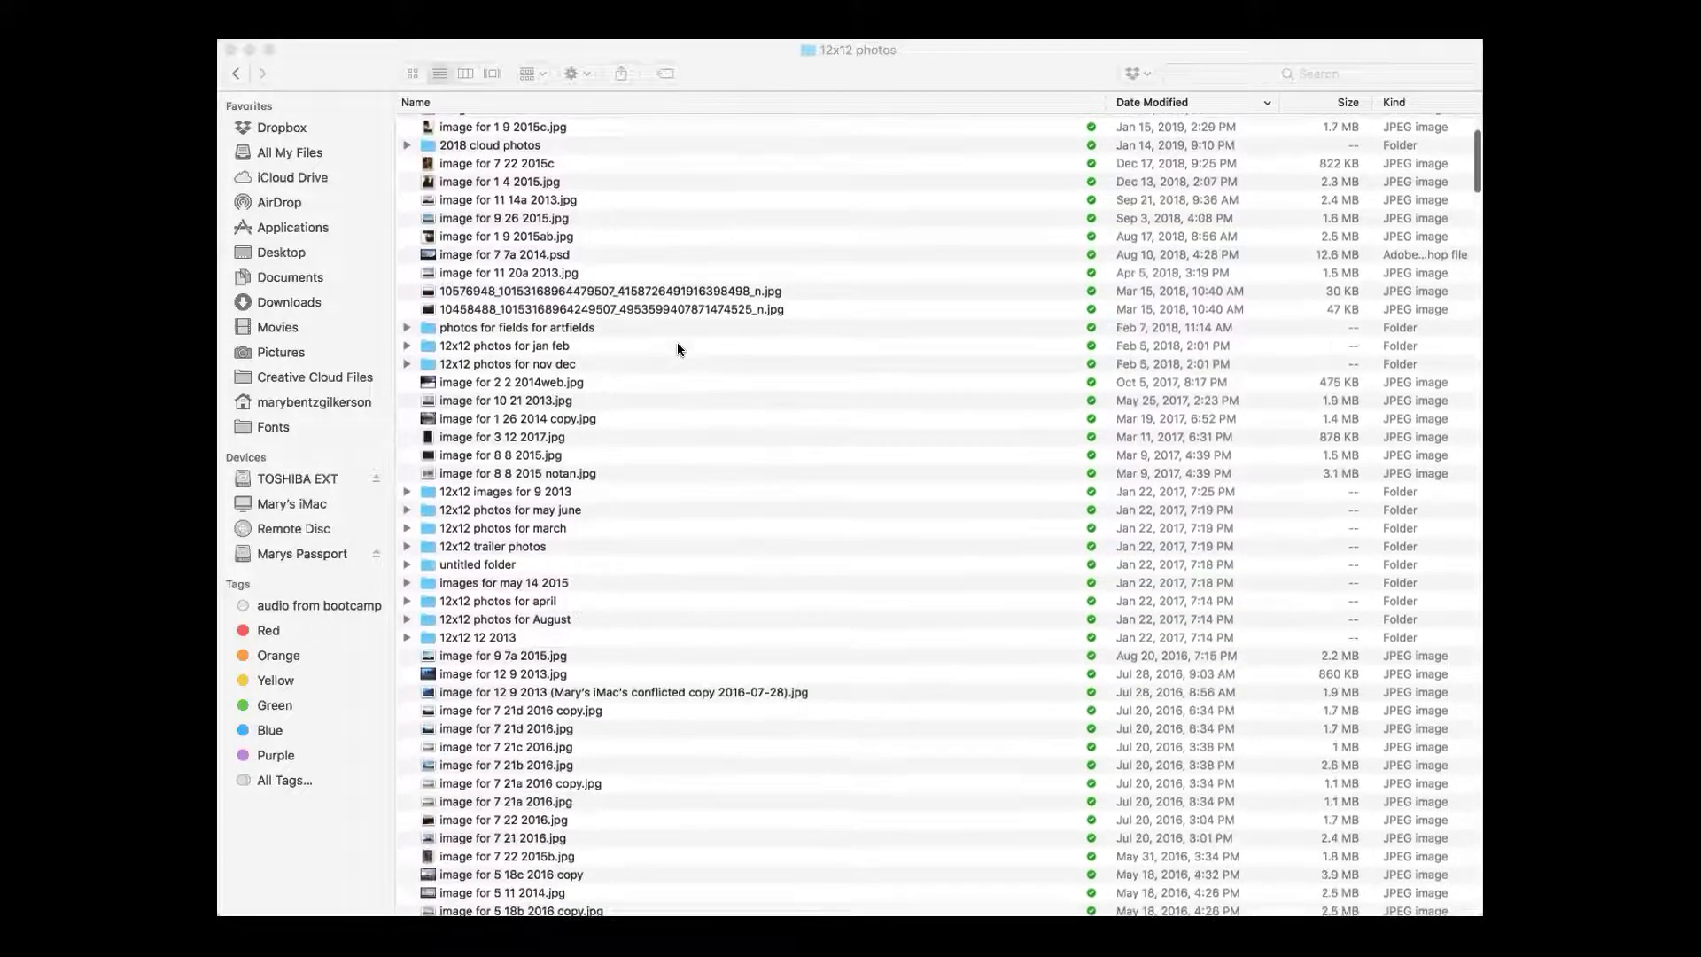
pyautogui.scroll(-3)
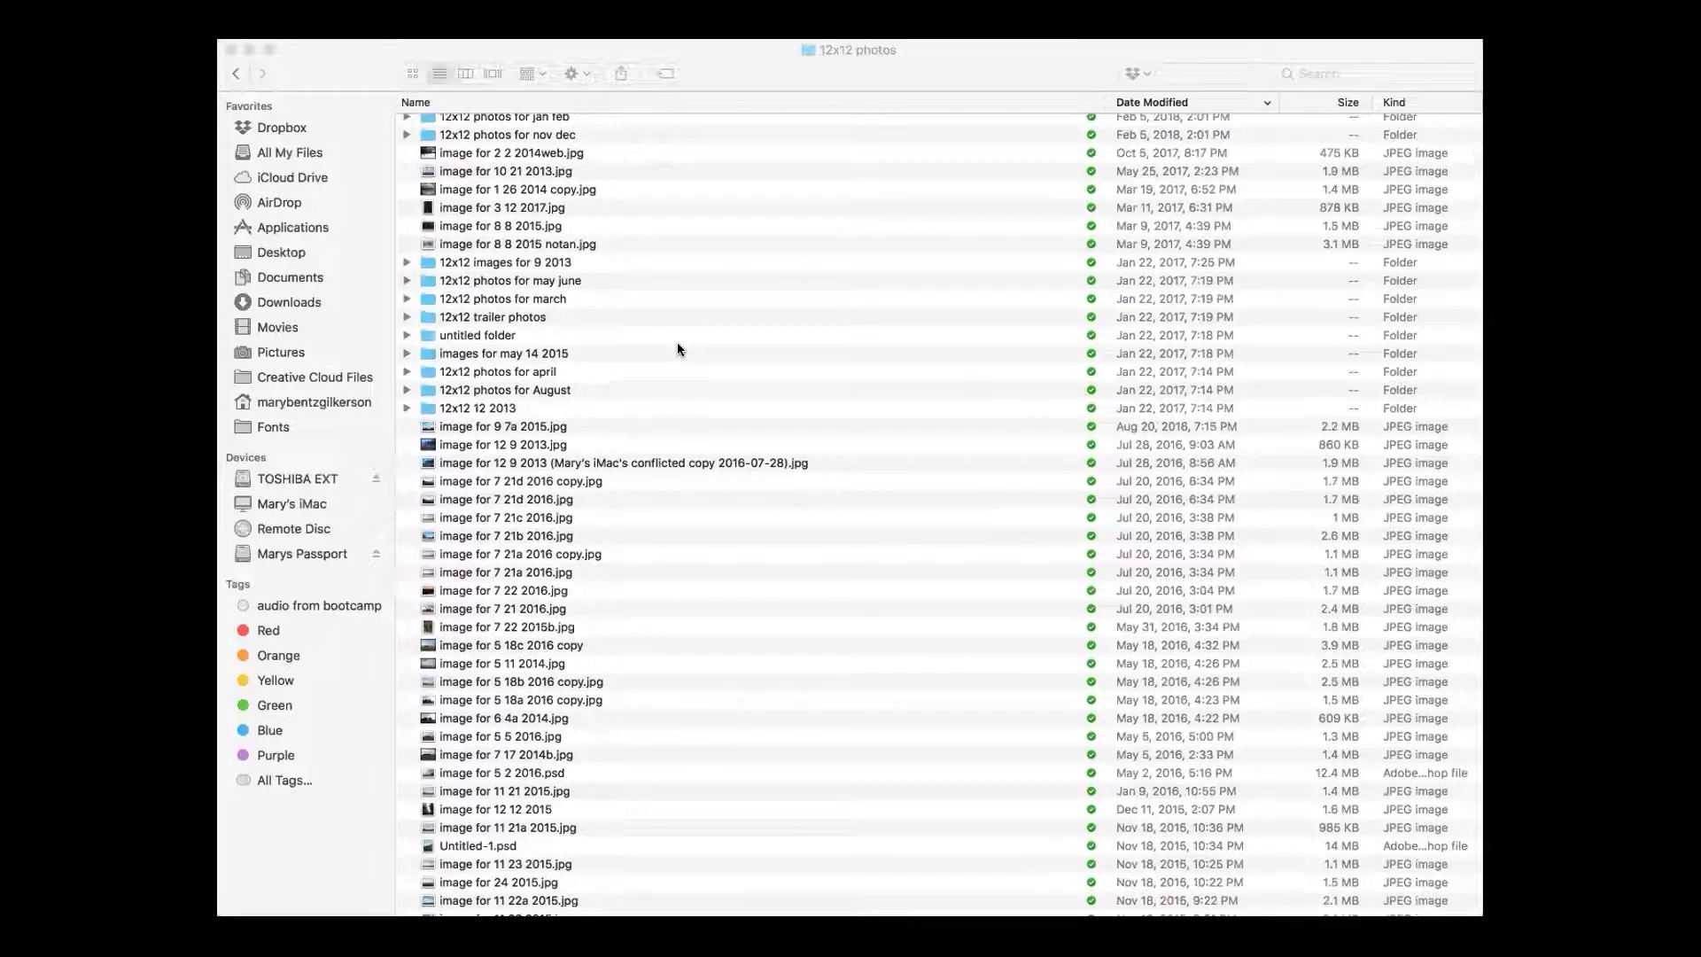
pyautogui.scroll(3)
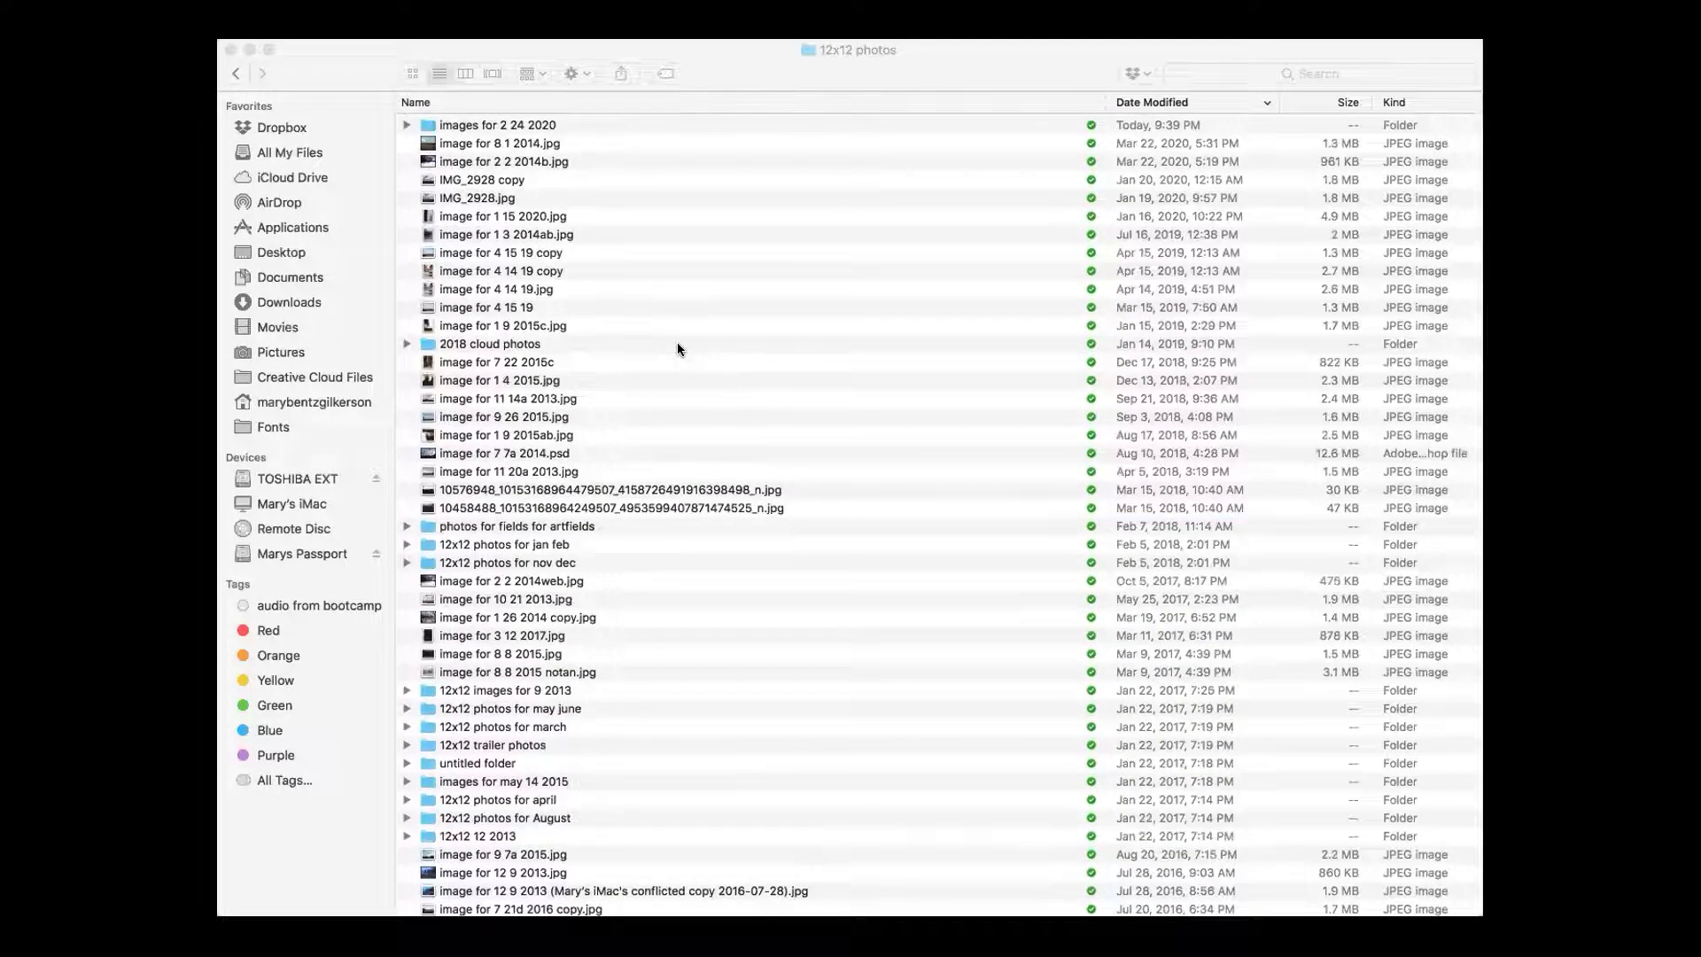
pyautogui.scroll(-3)
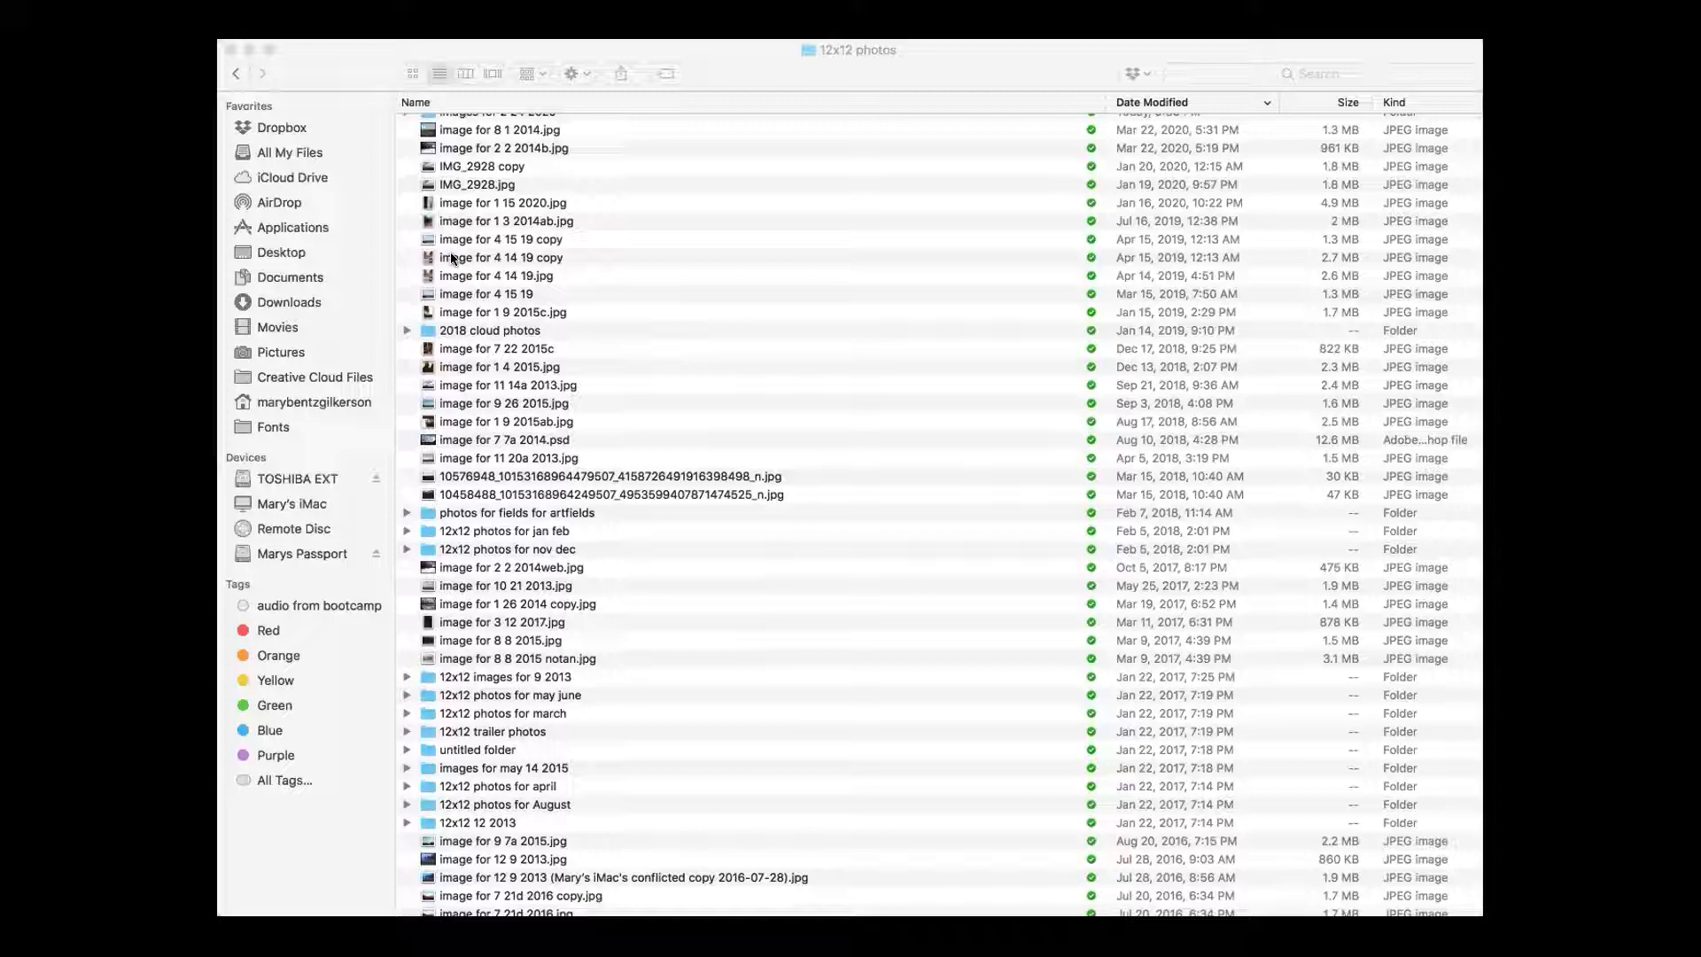
pyautogui.scroll(-3)
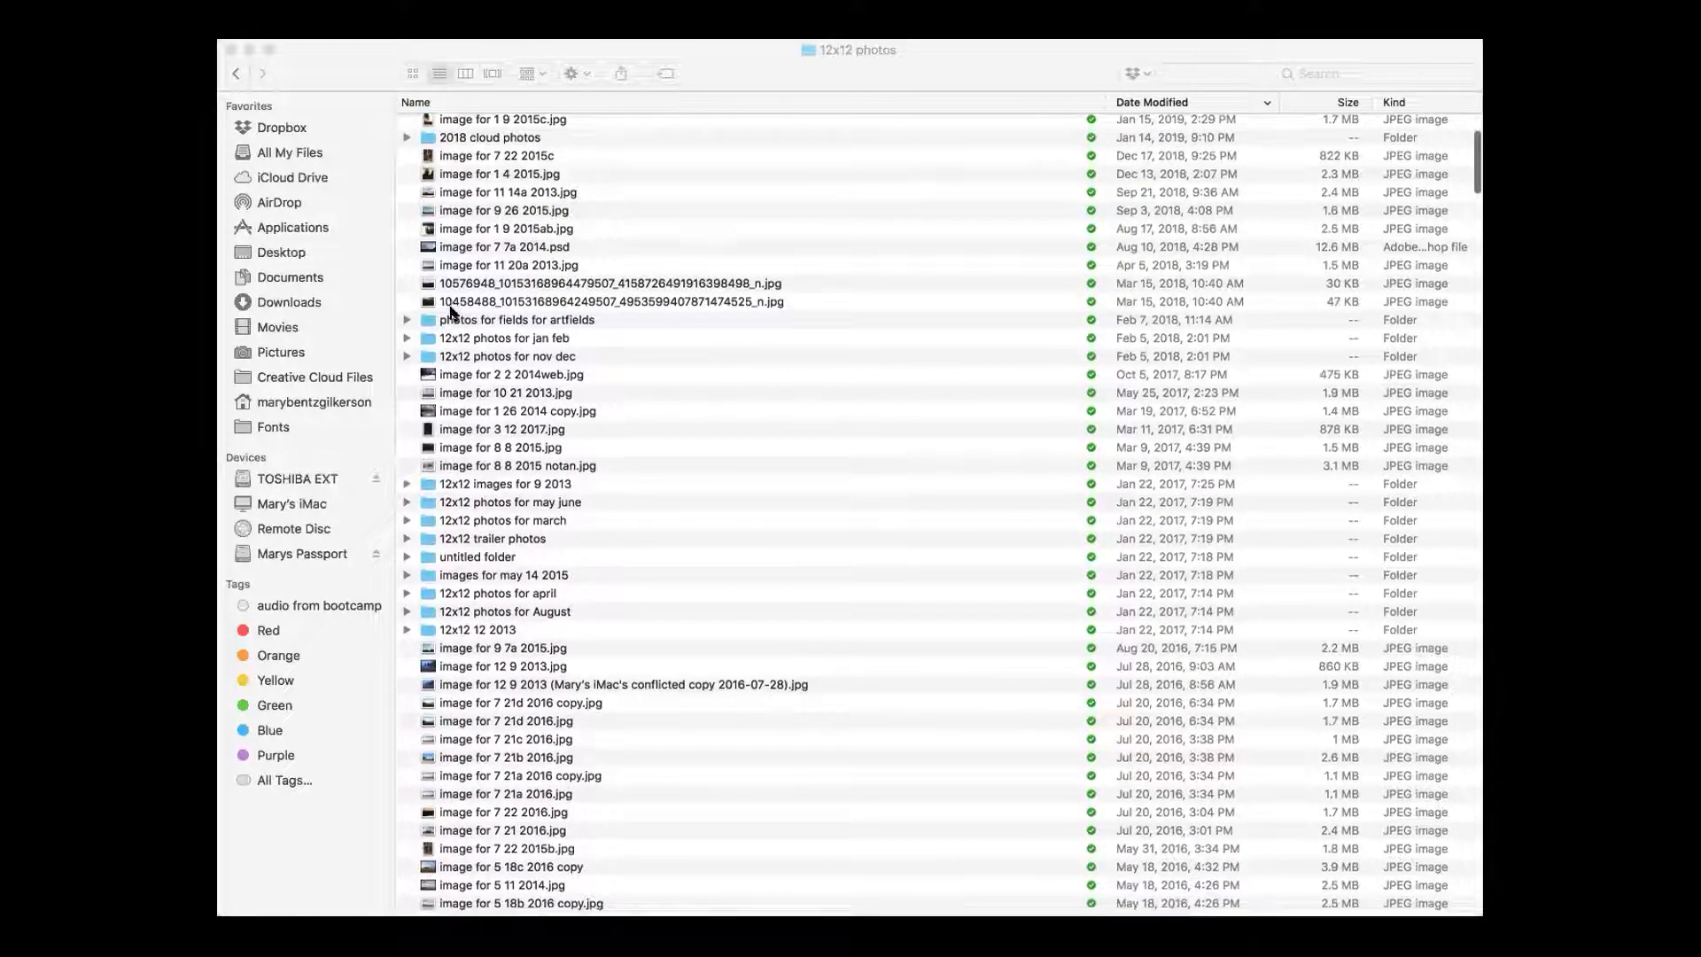
pyautogui.scroll(-3)
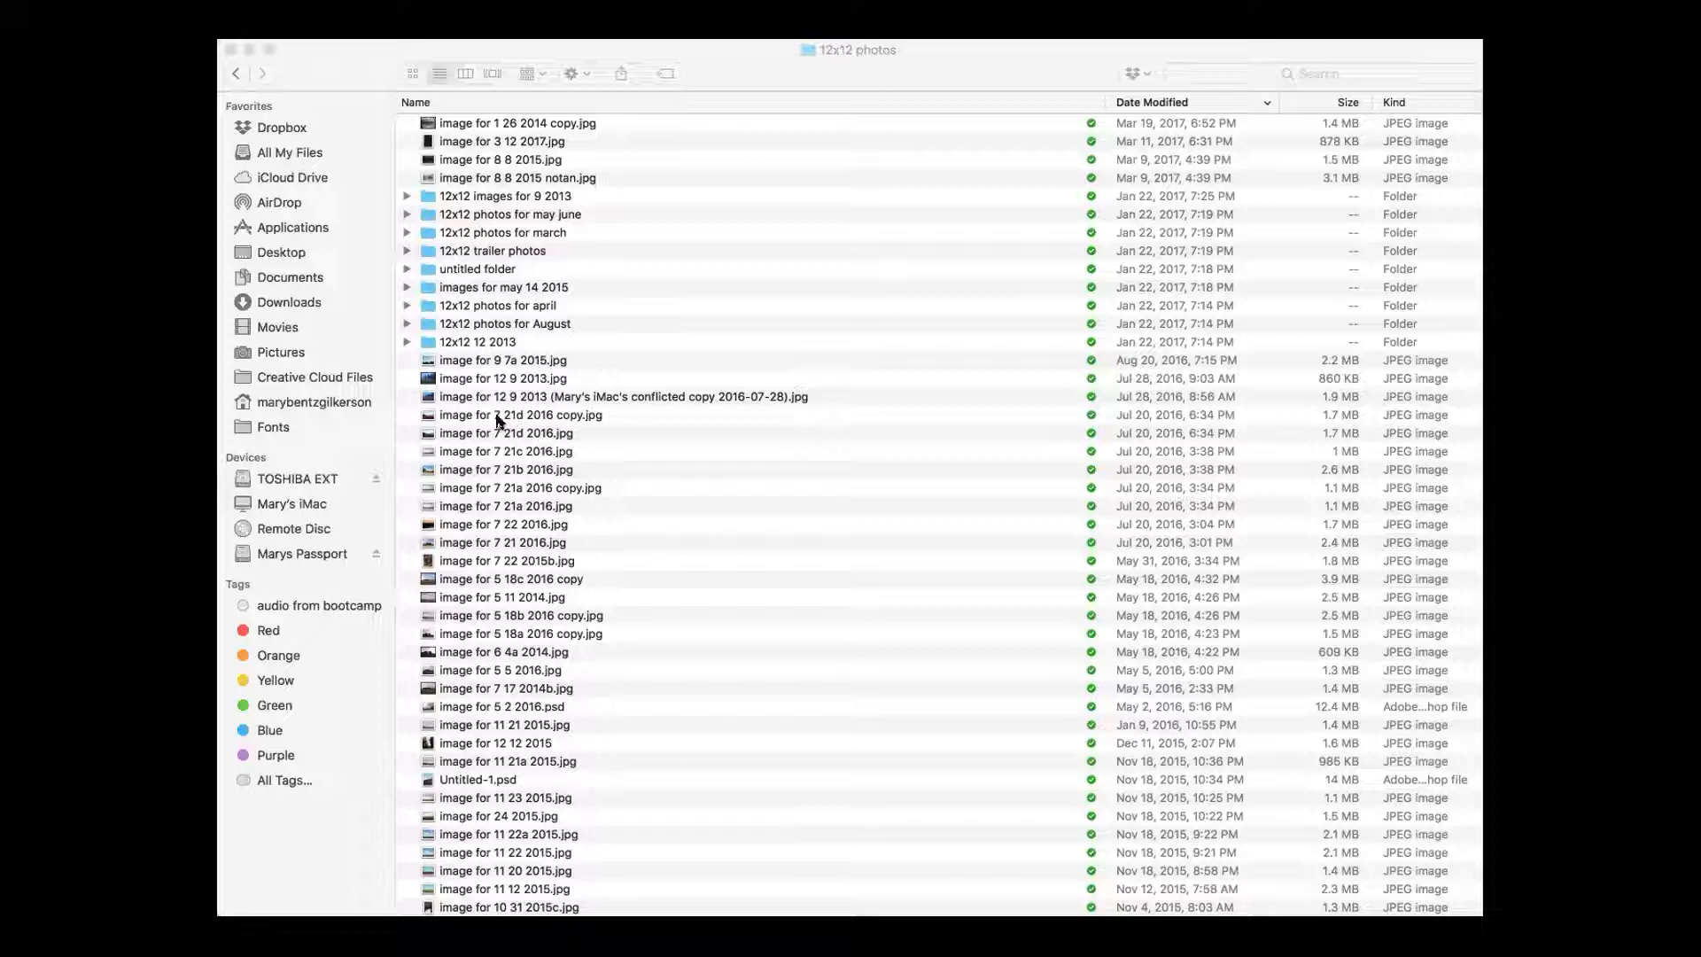
pyautogui.moveTo(540, 427)
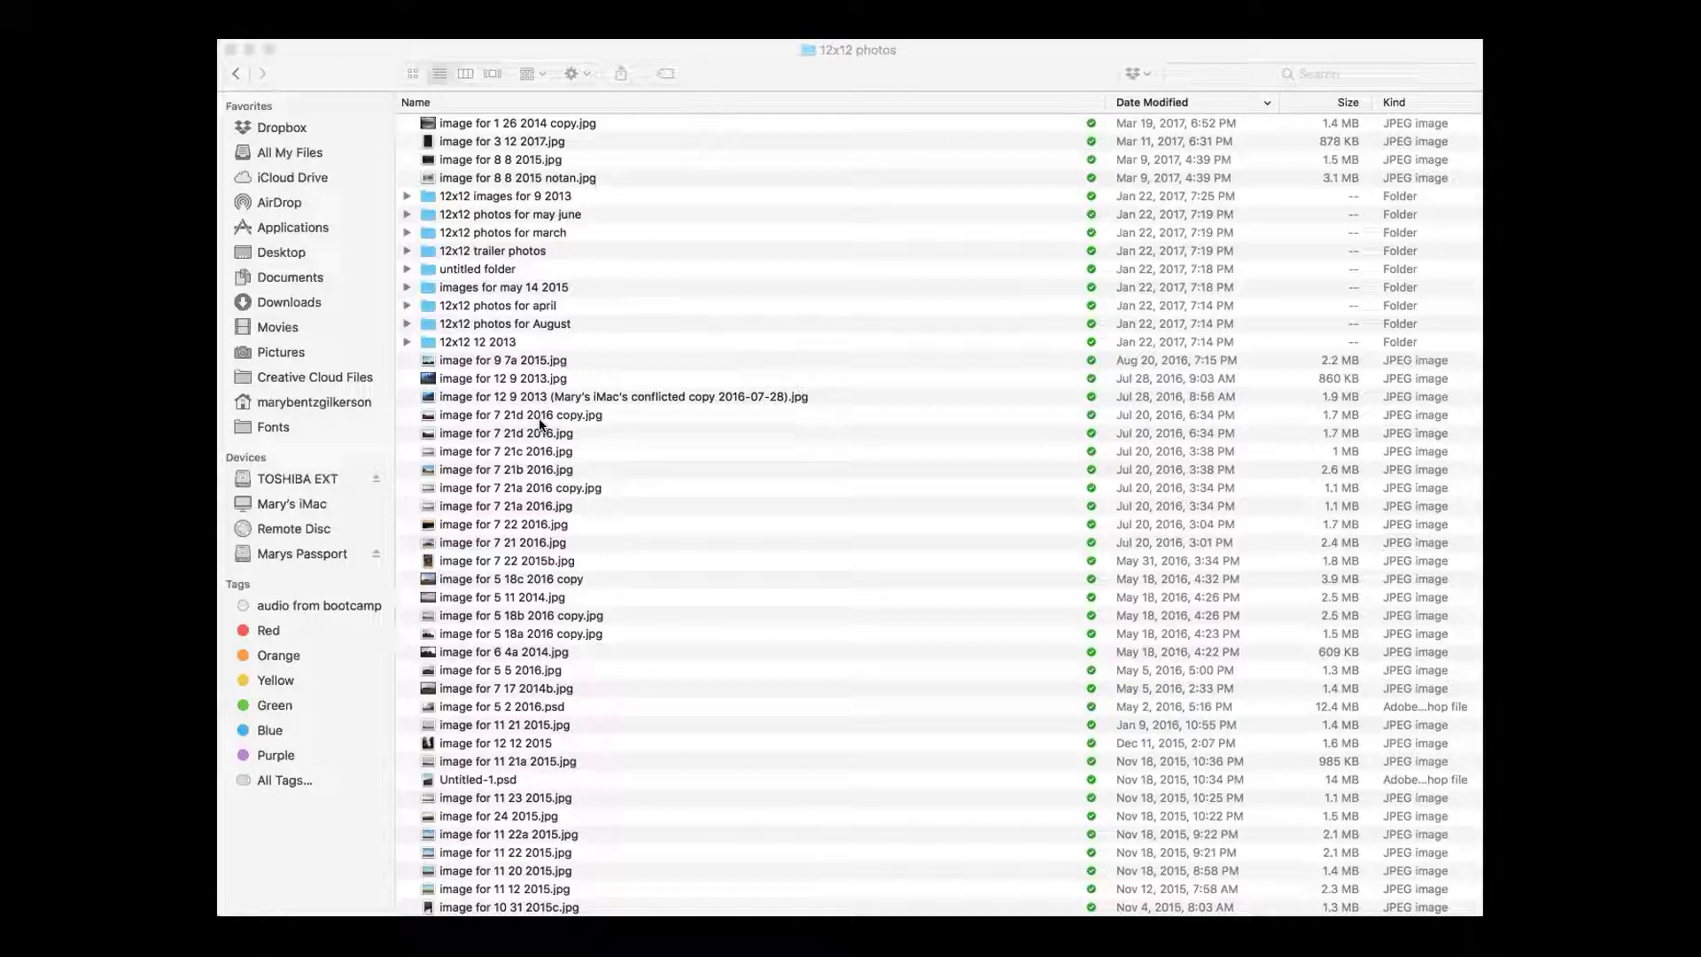
pyautogui.scroll(-3)
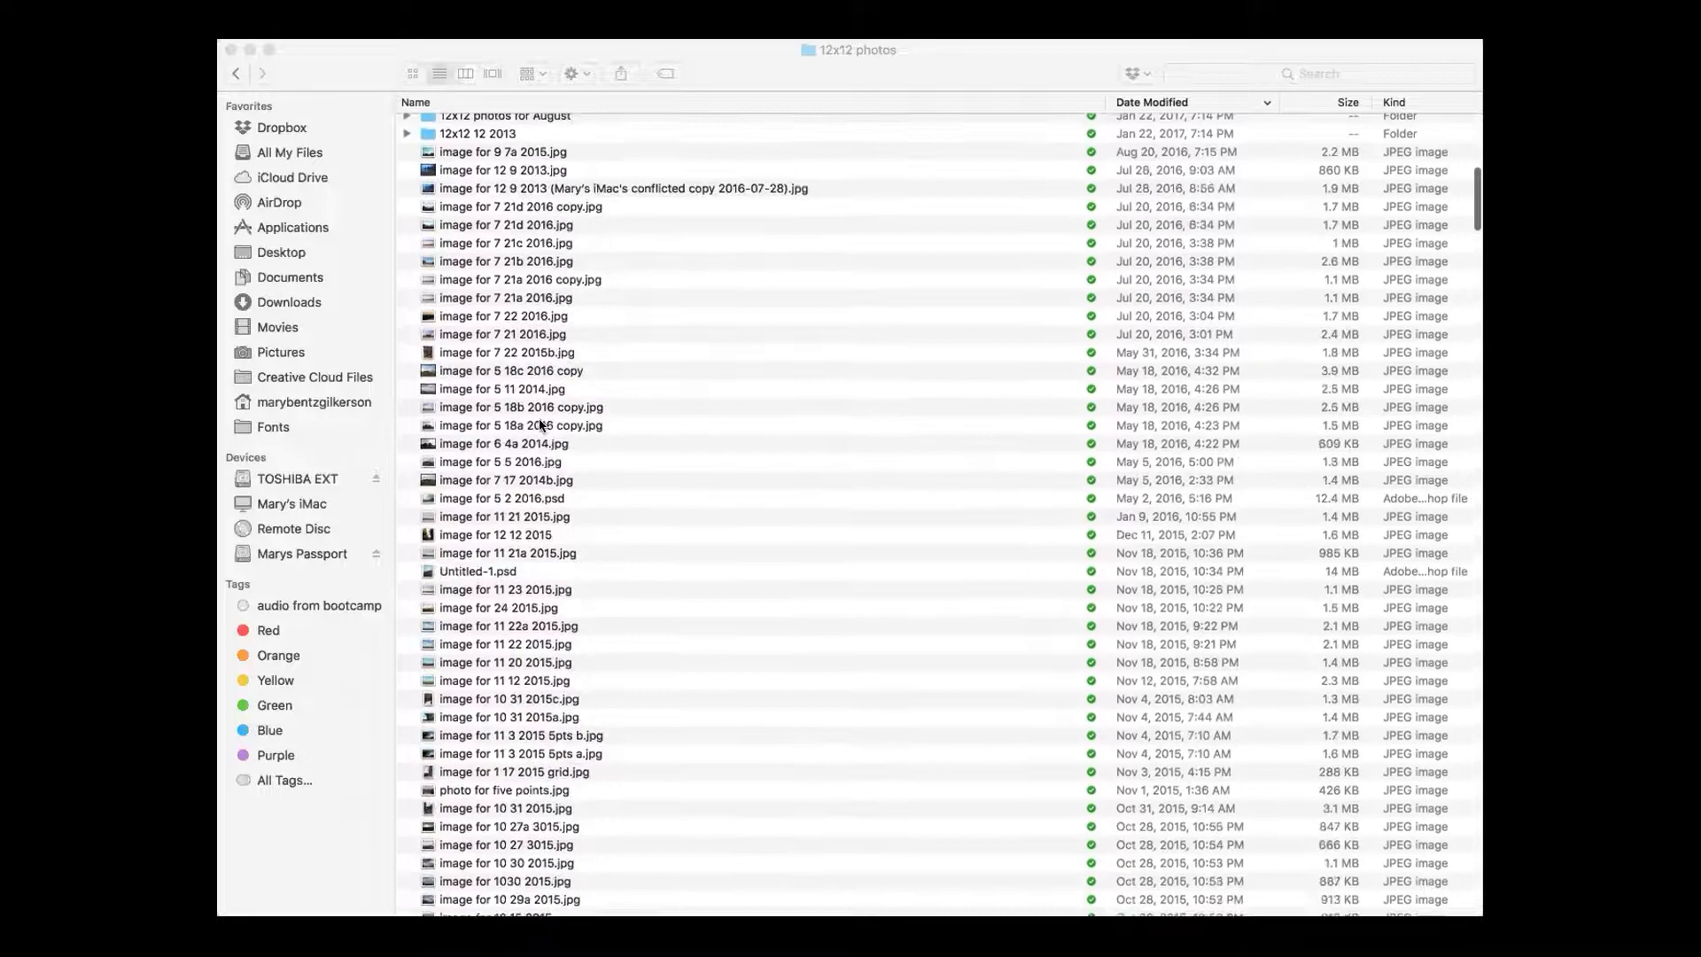
pyautogui.scroll(-3)
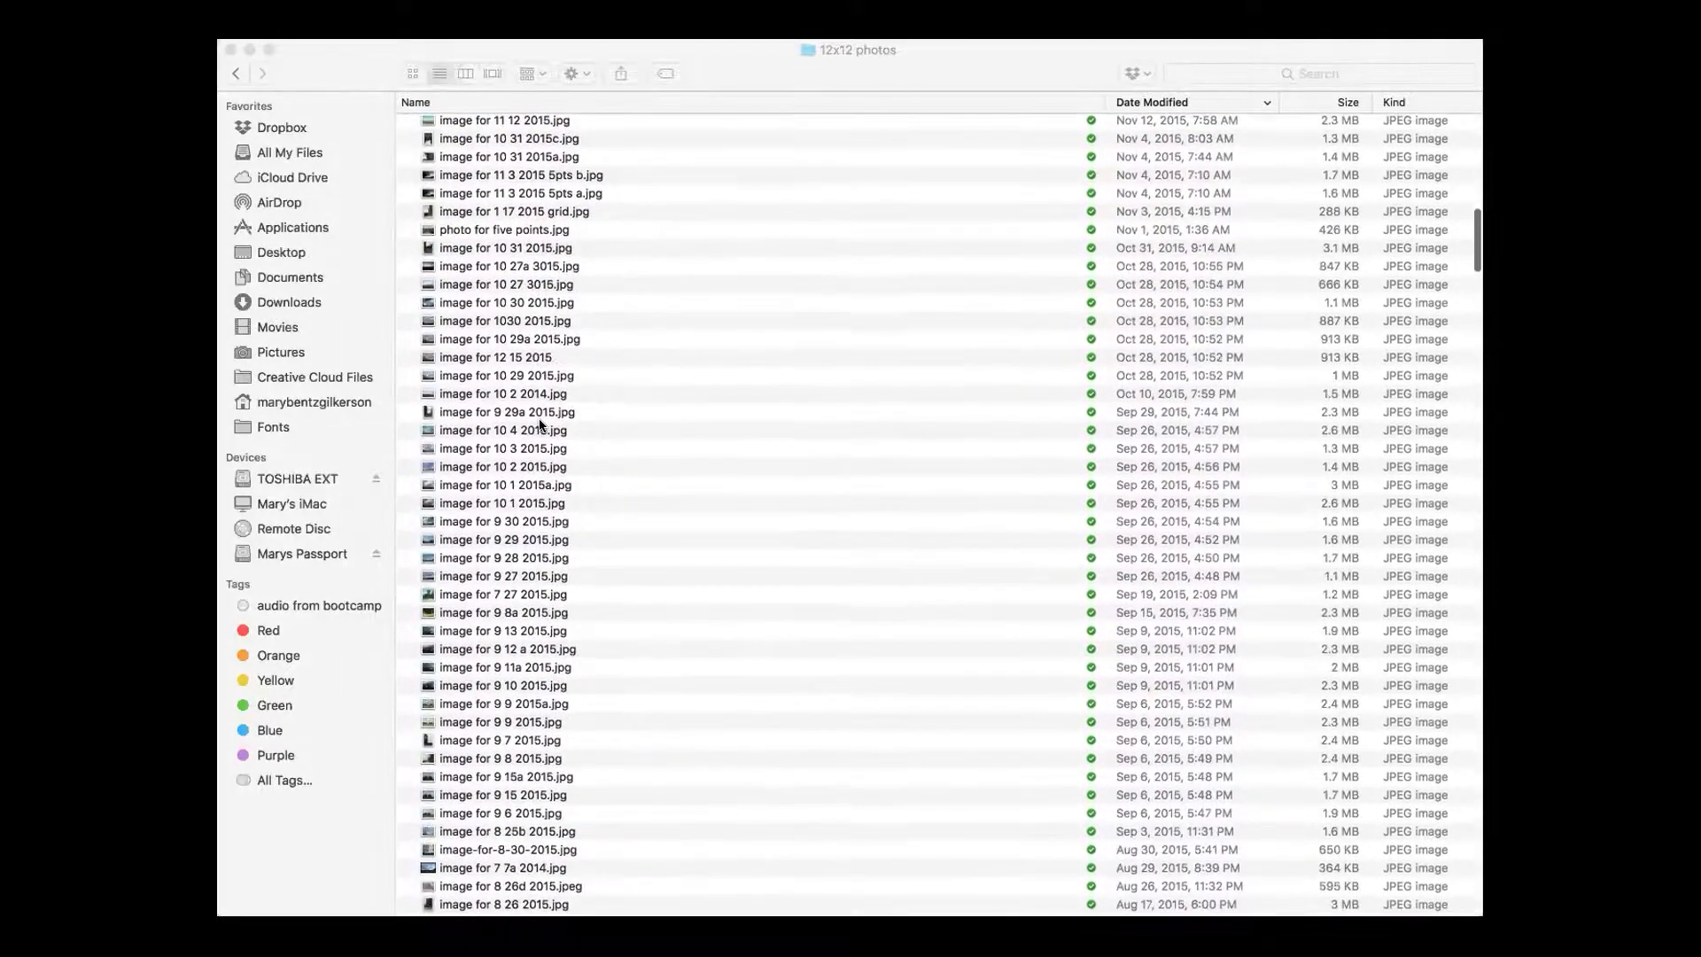
pyautogui.scroll(-3)
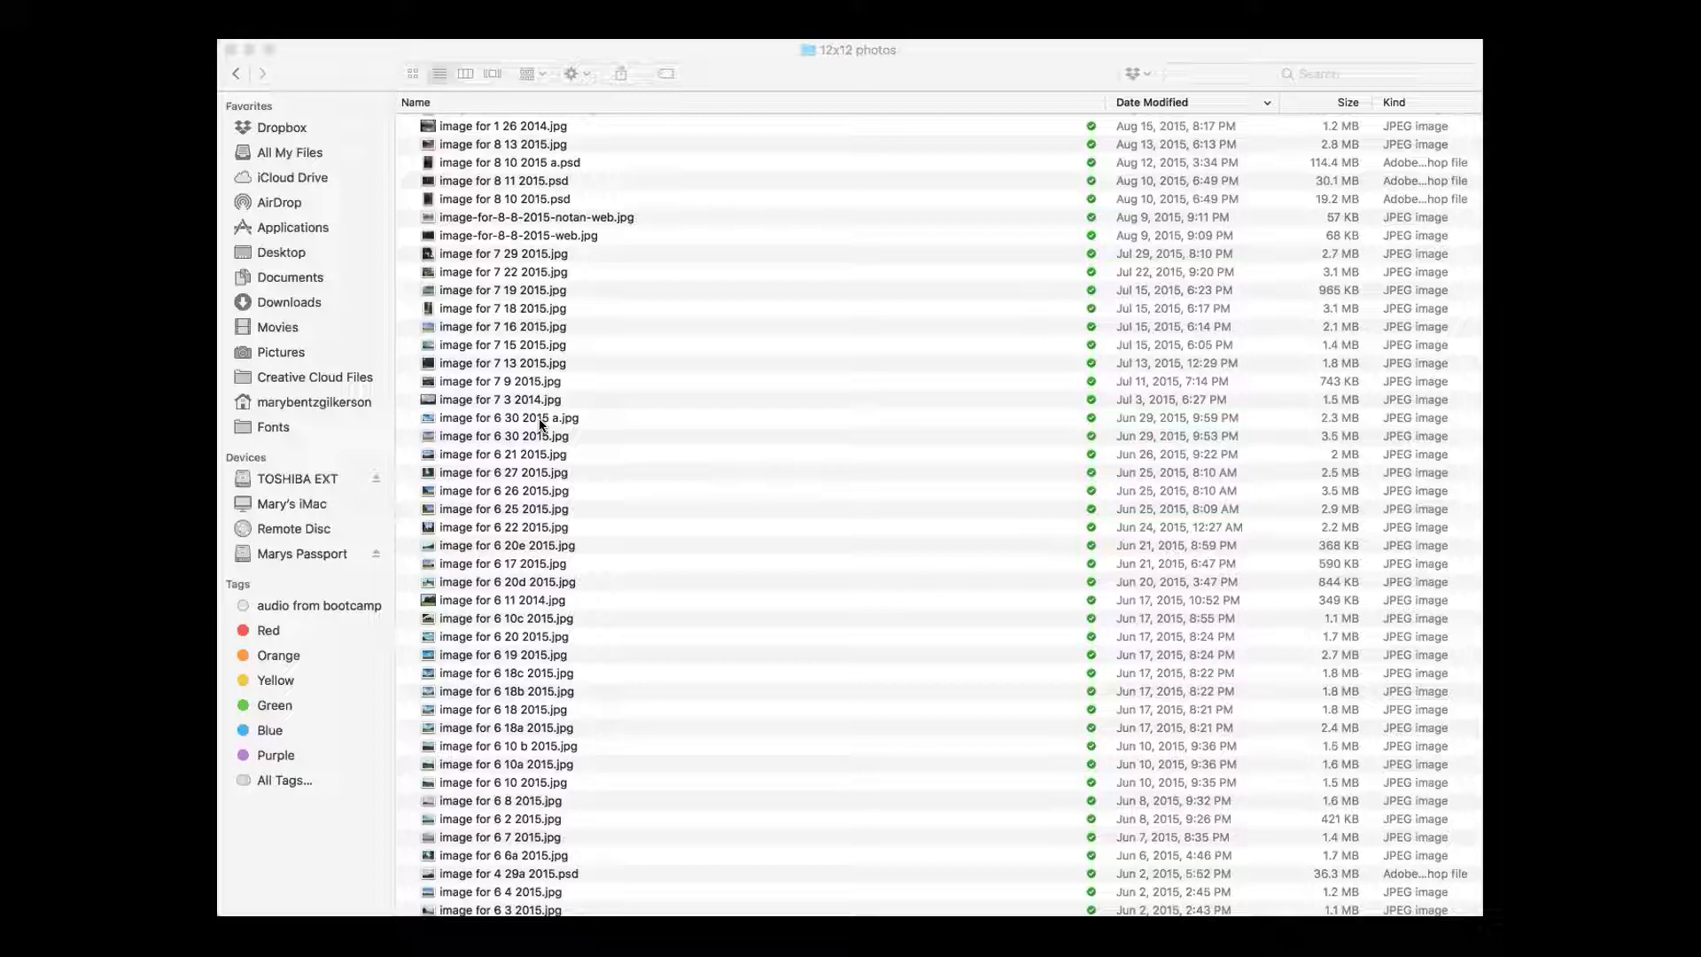
pyautogui.scroll(-3)
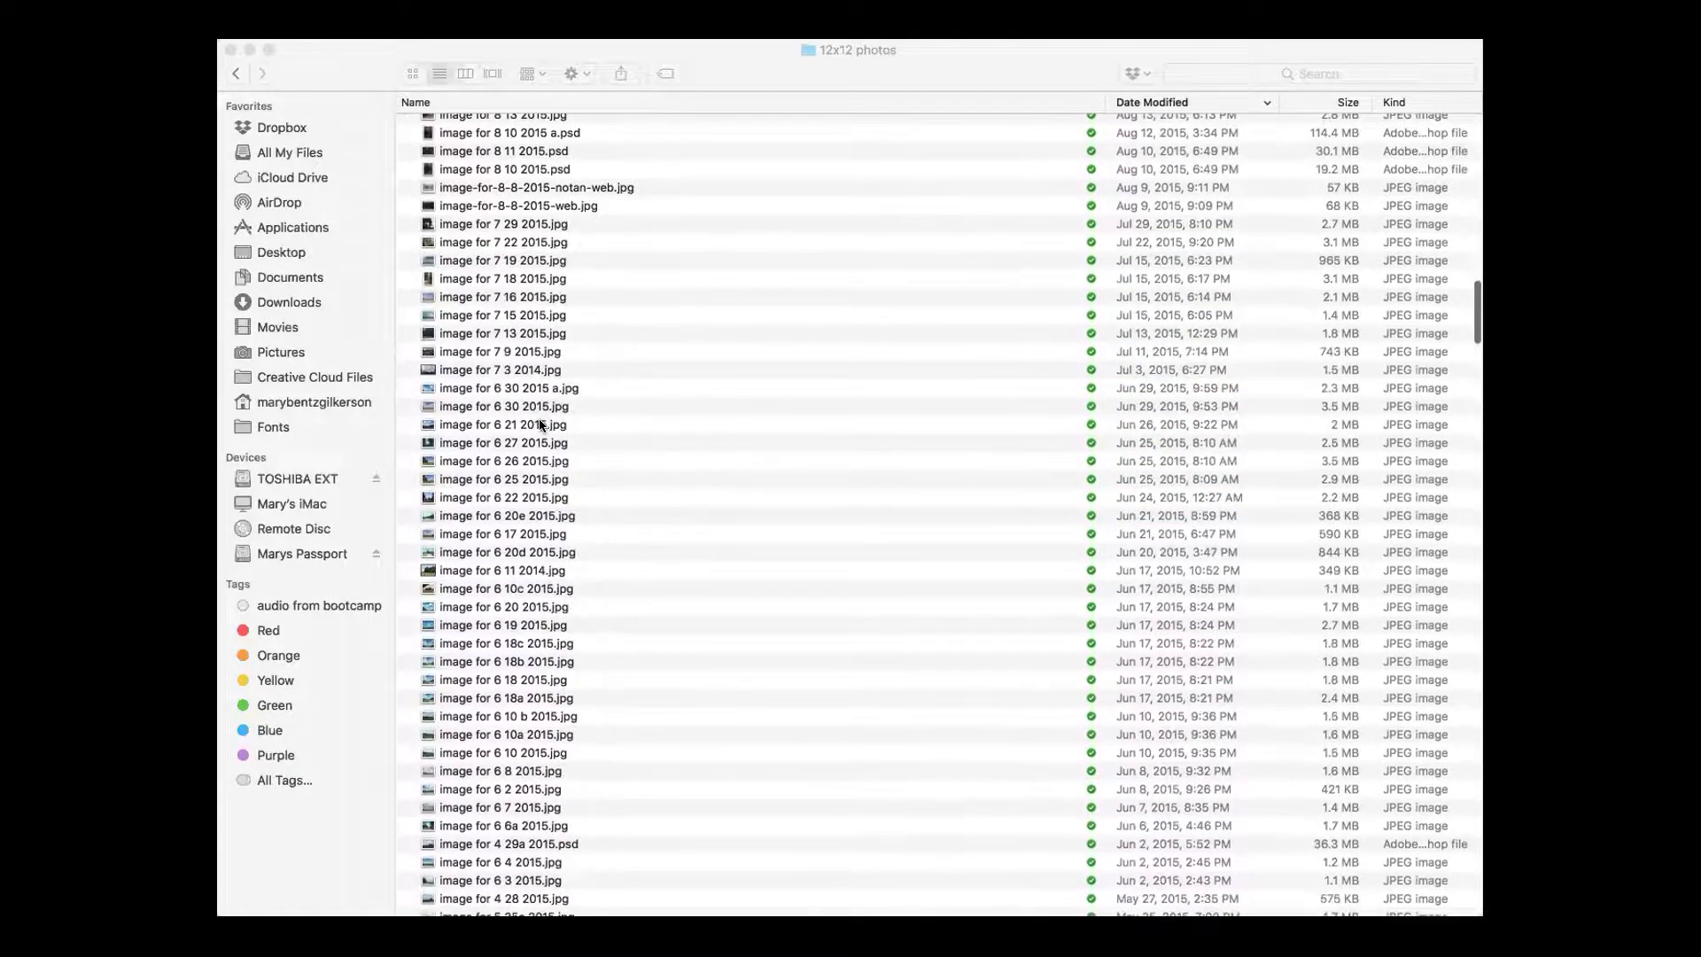
pyautogui.scroll(-3)
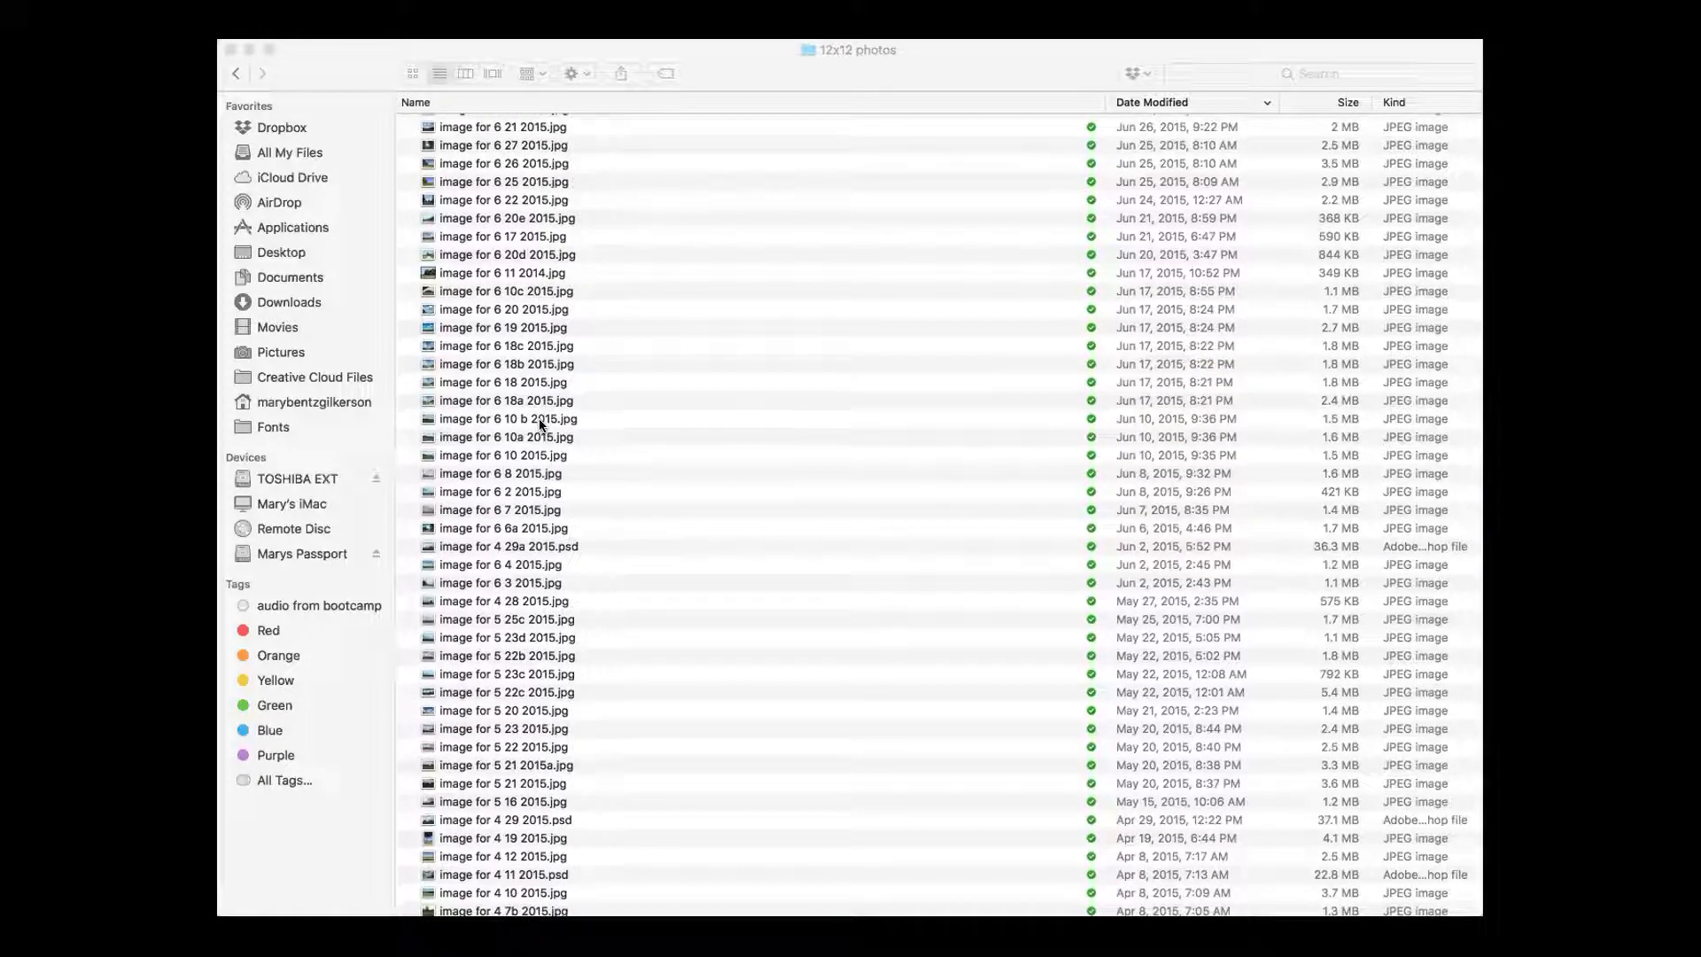
pyautogui.scroll(-3)
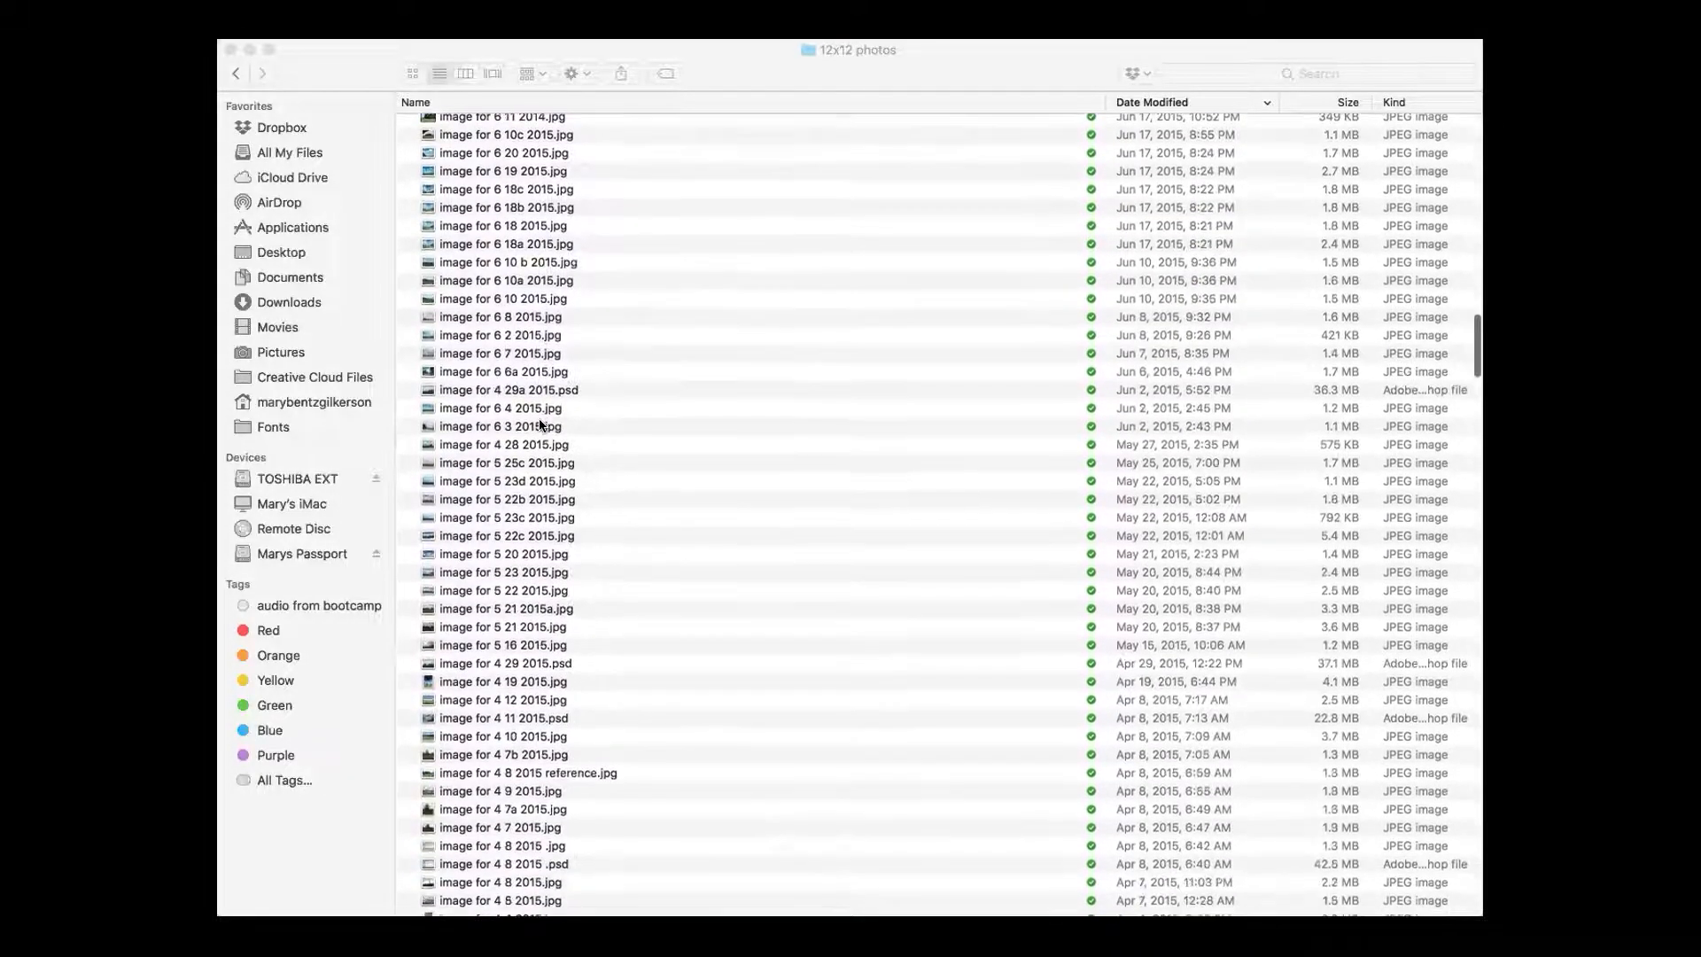
pyautogui.scroll(-3)
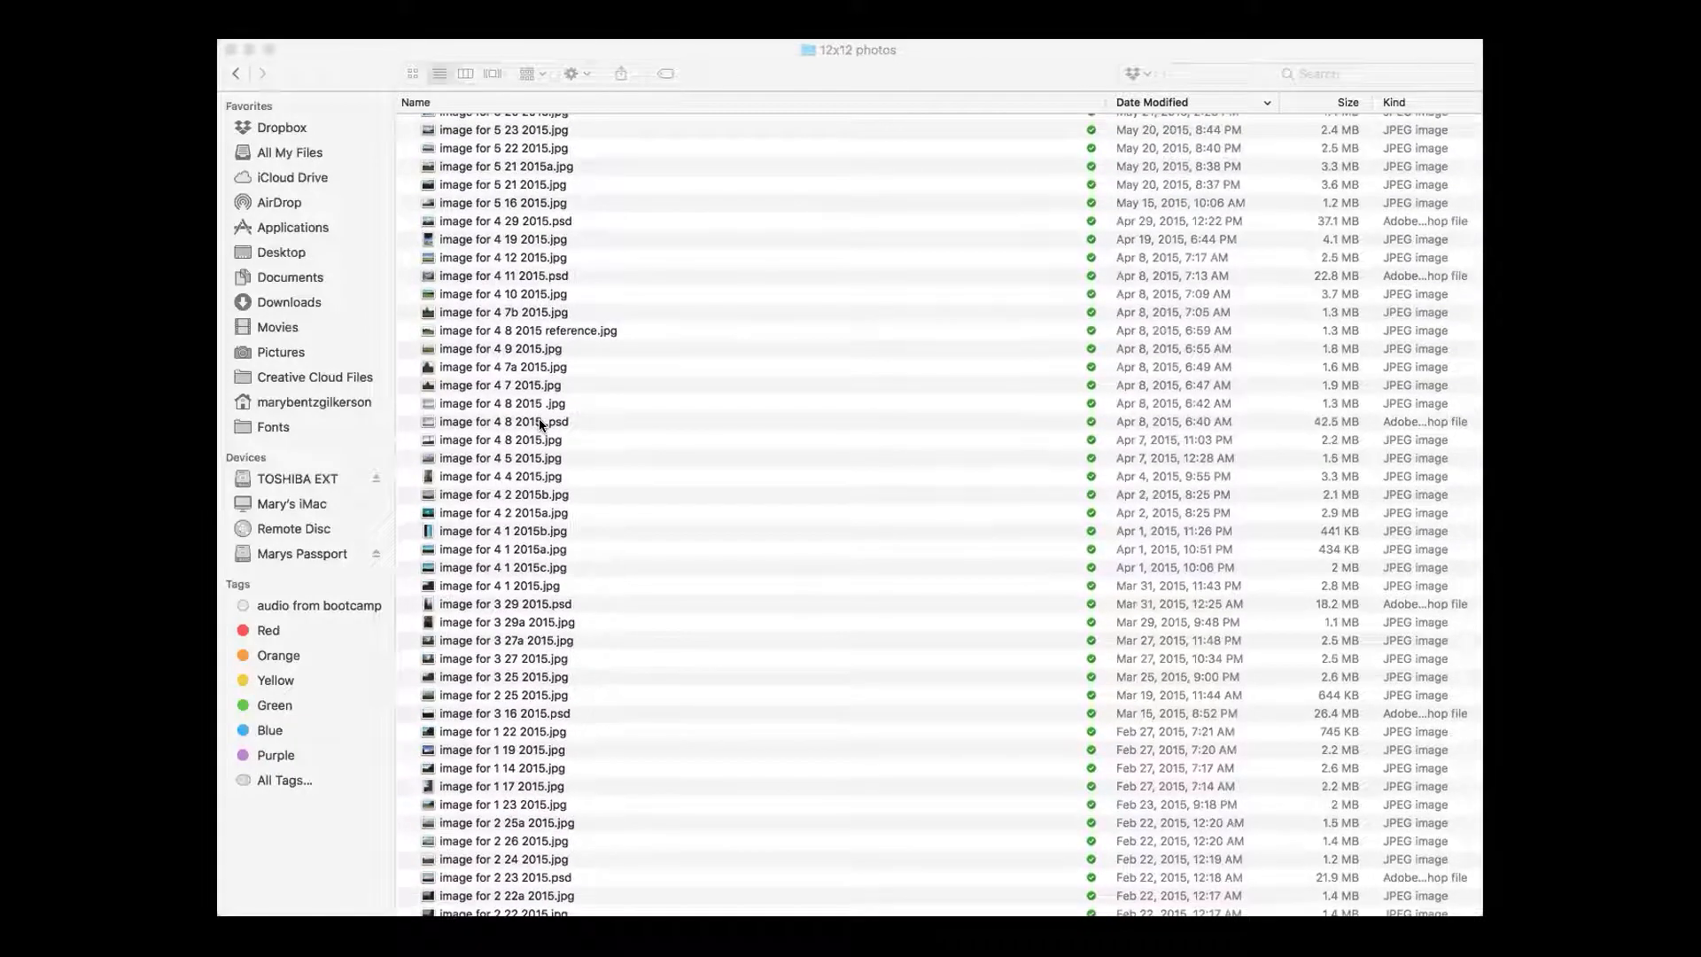
pyautogui.scroll(-3)
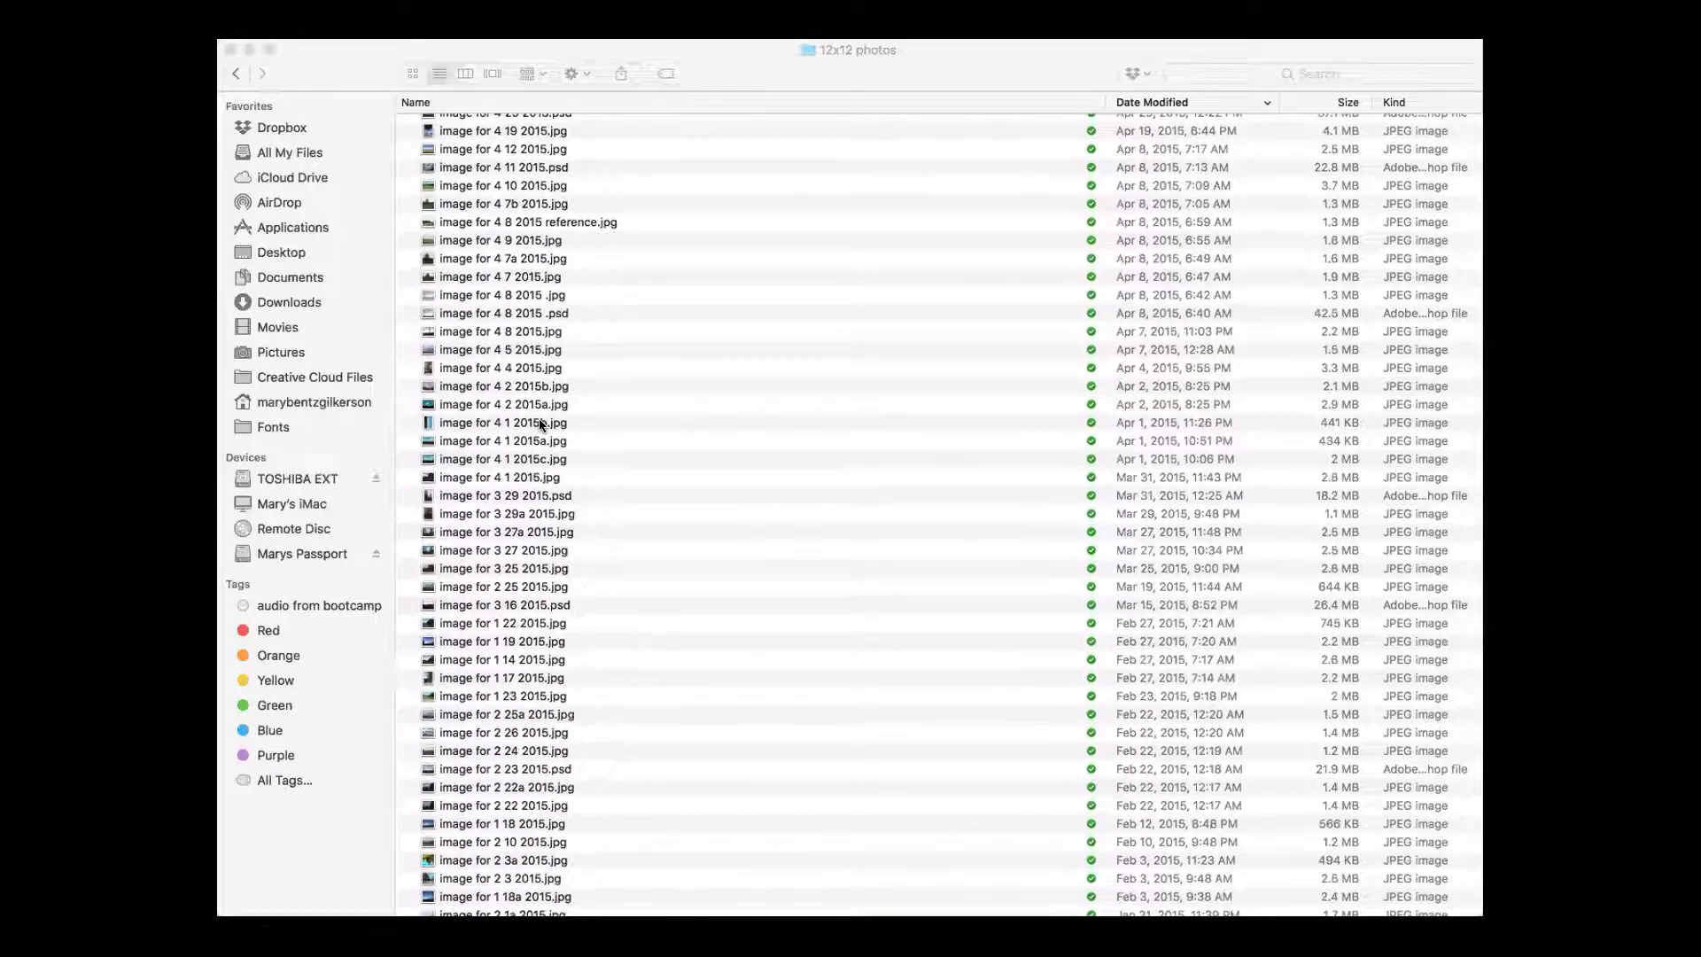
pyautogui.scroll(-3)
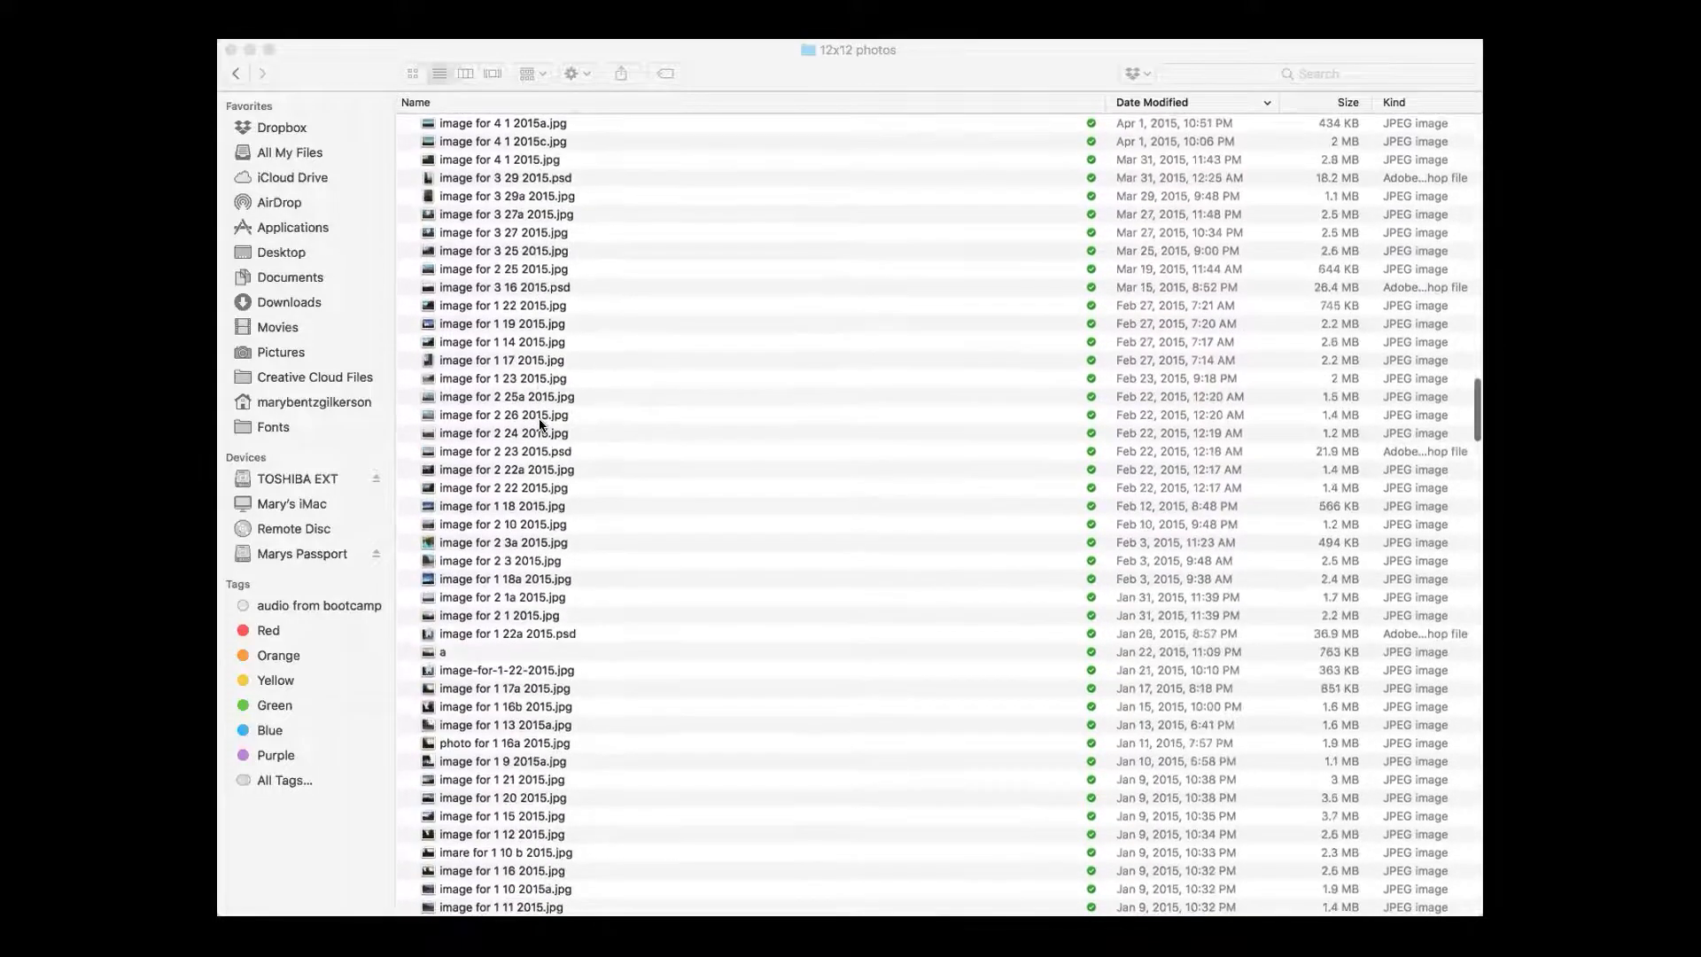
pyautogui.scroll(-3)
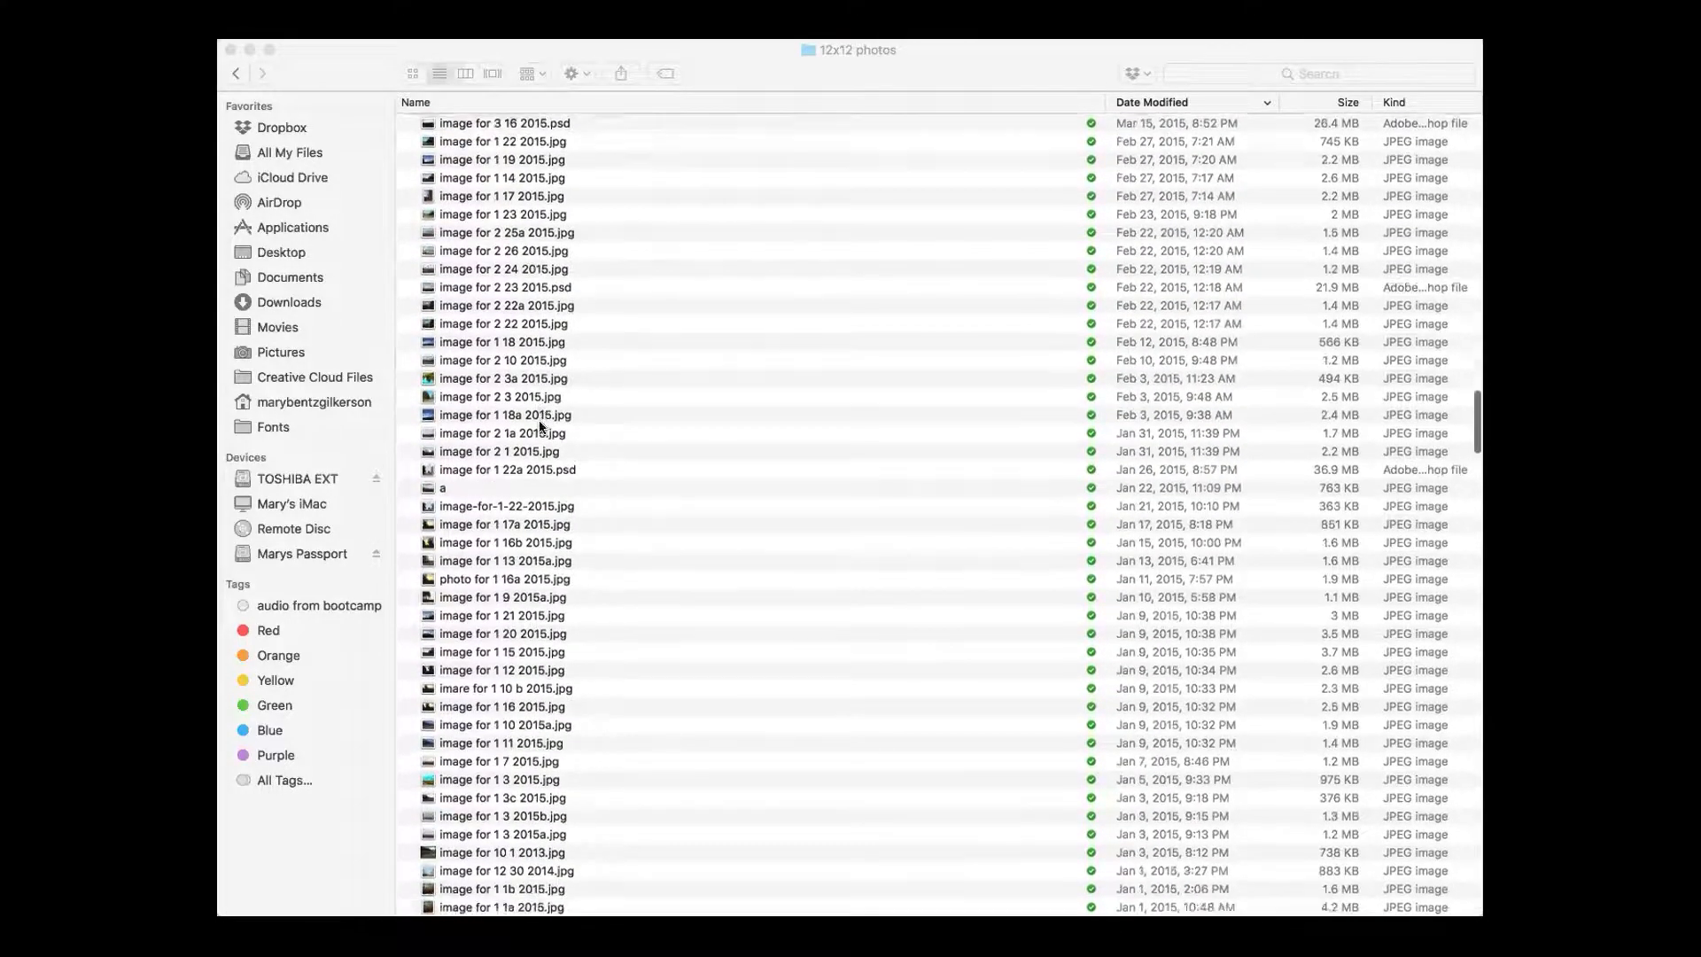
pyautogui.scroll(-3)
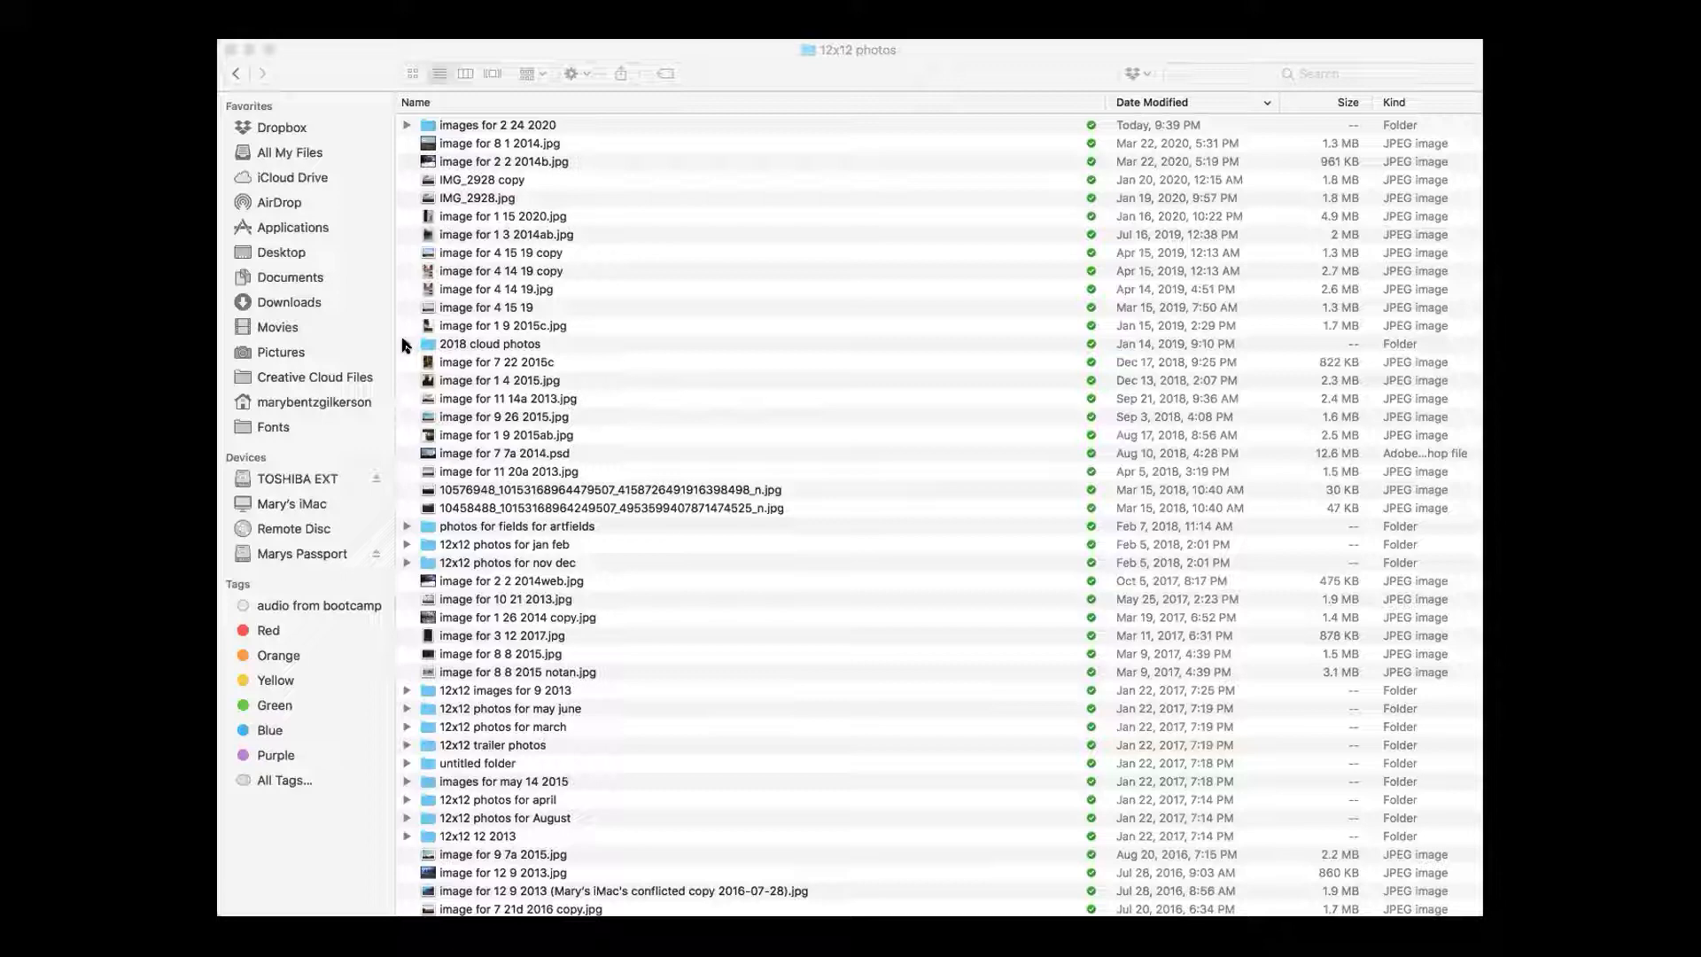
pyautogui.click(408, 343)
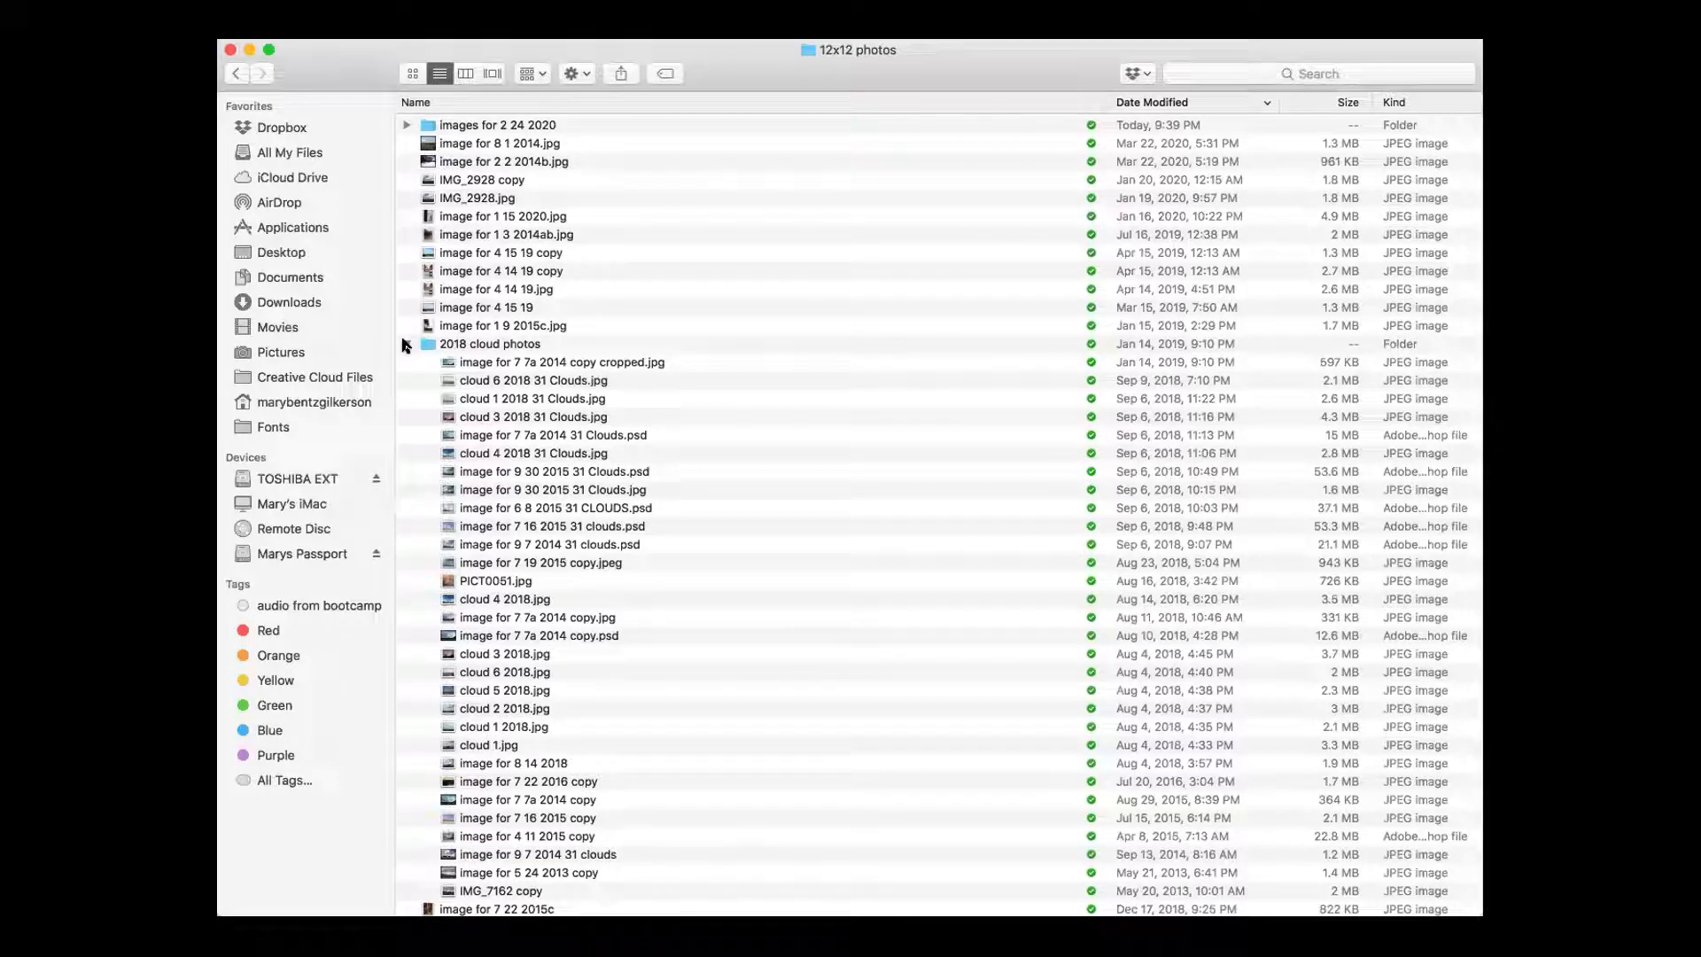
pyautogui.click(408, 344)
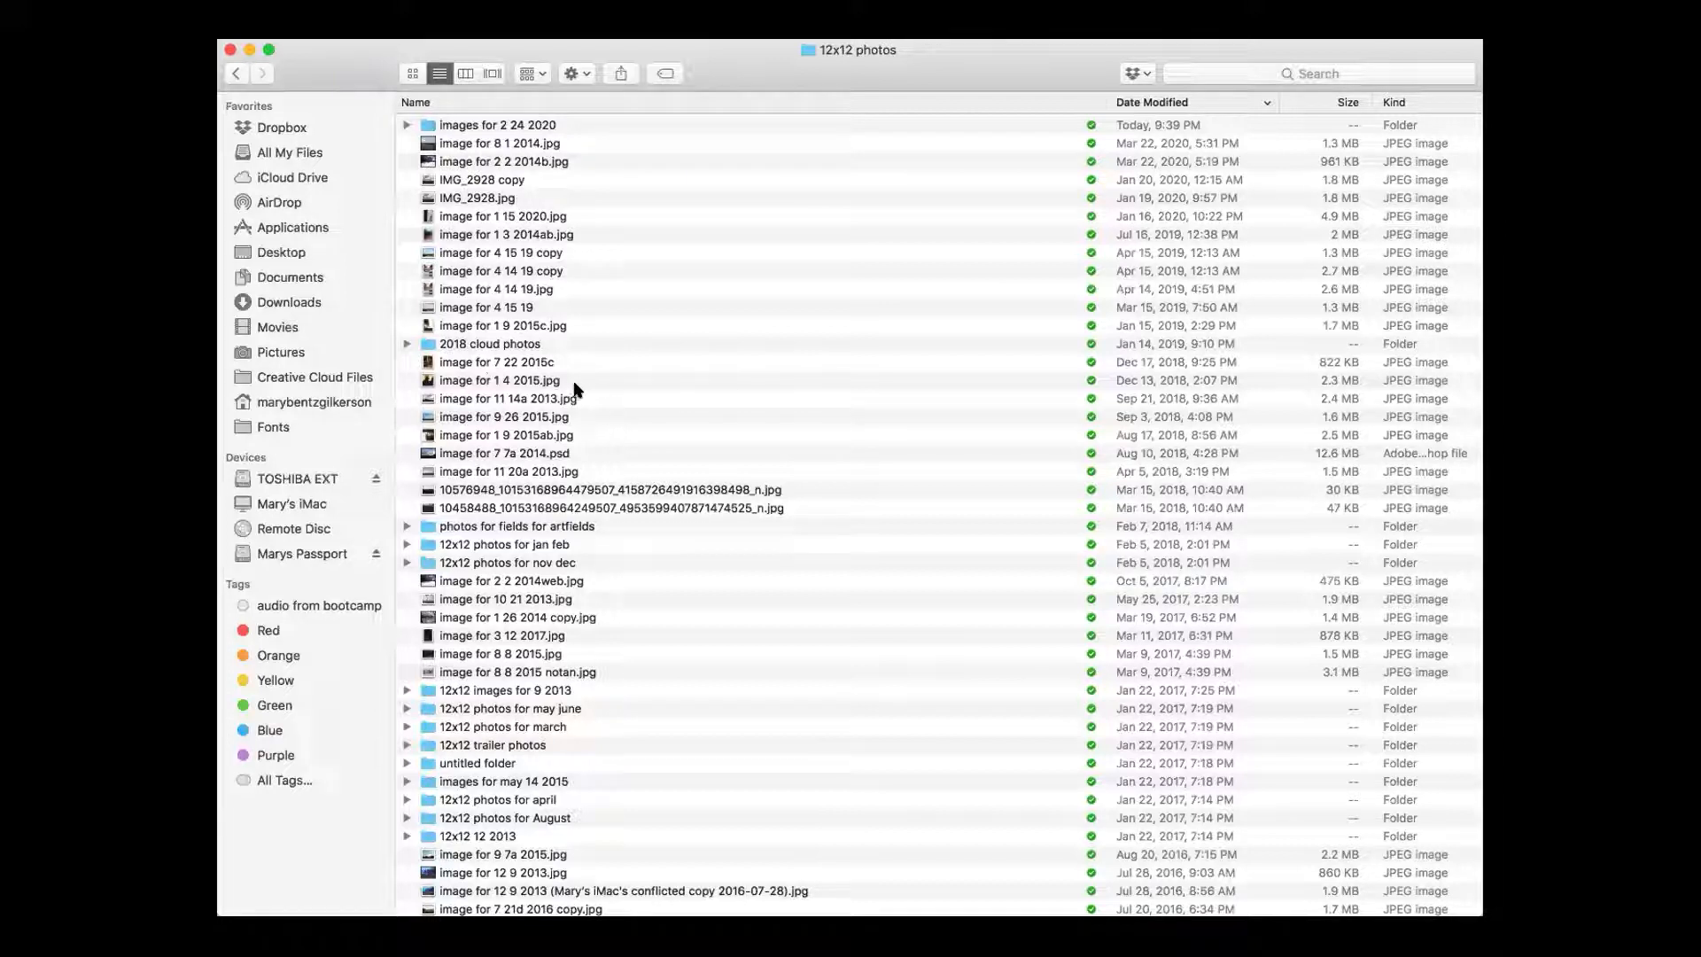
pyautogui.moveTo(565, 386)
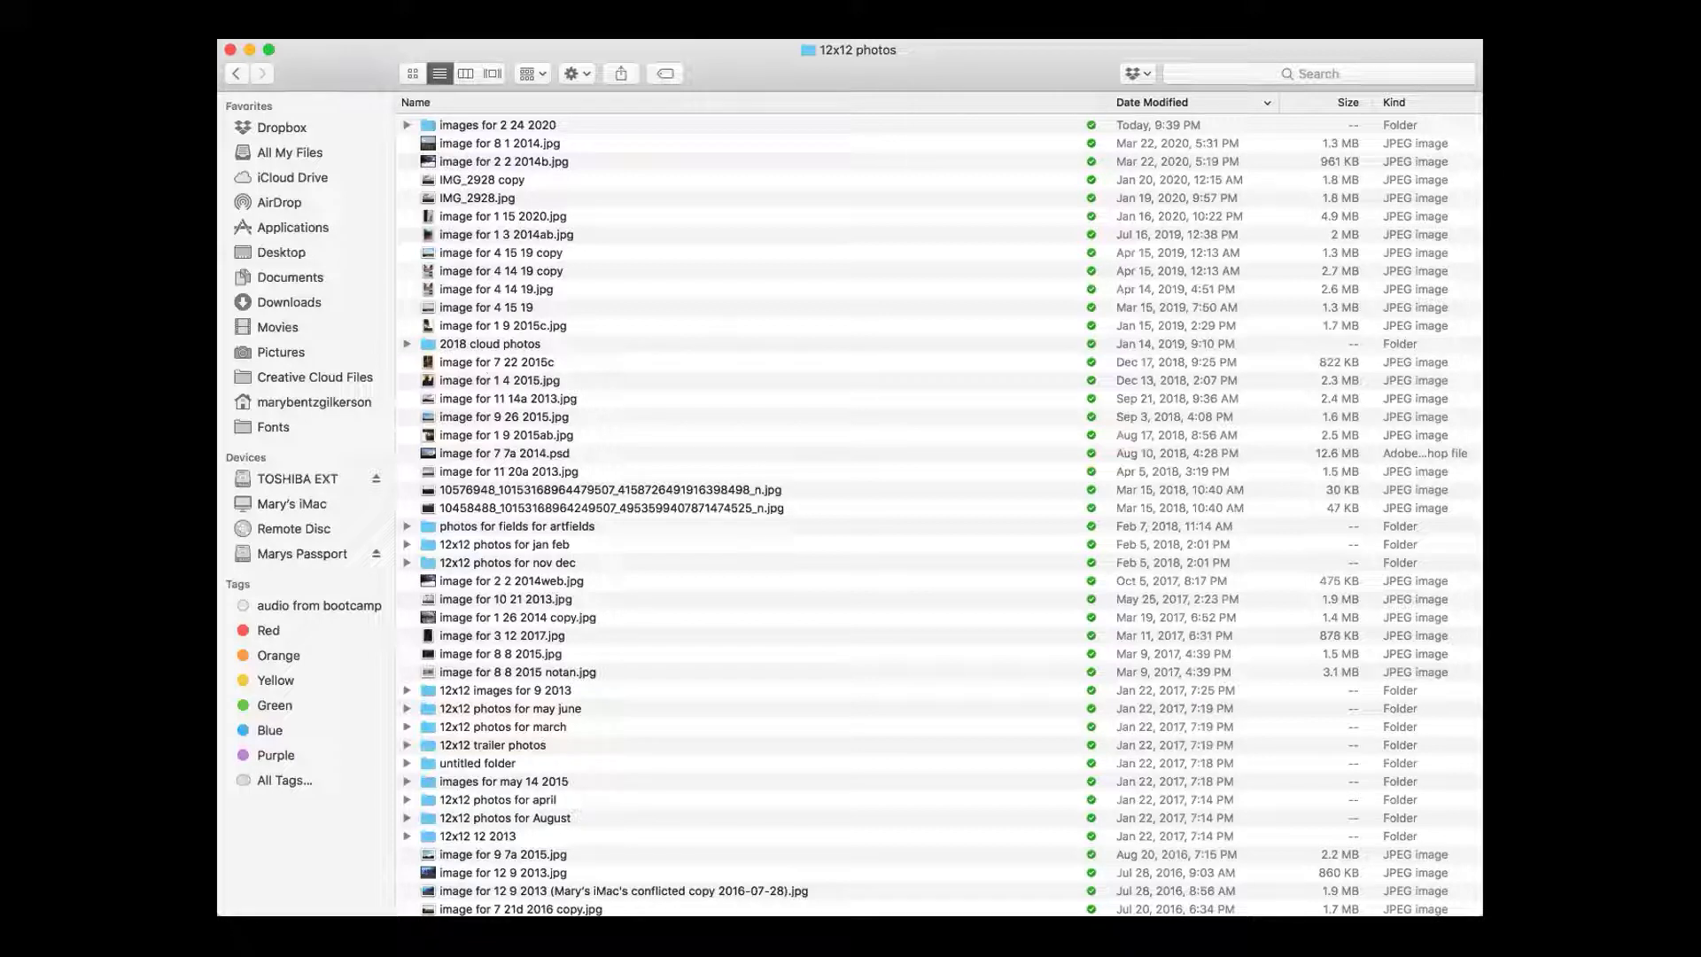
pyautogui.moveTo(1186, 578)
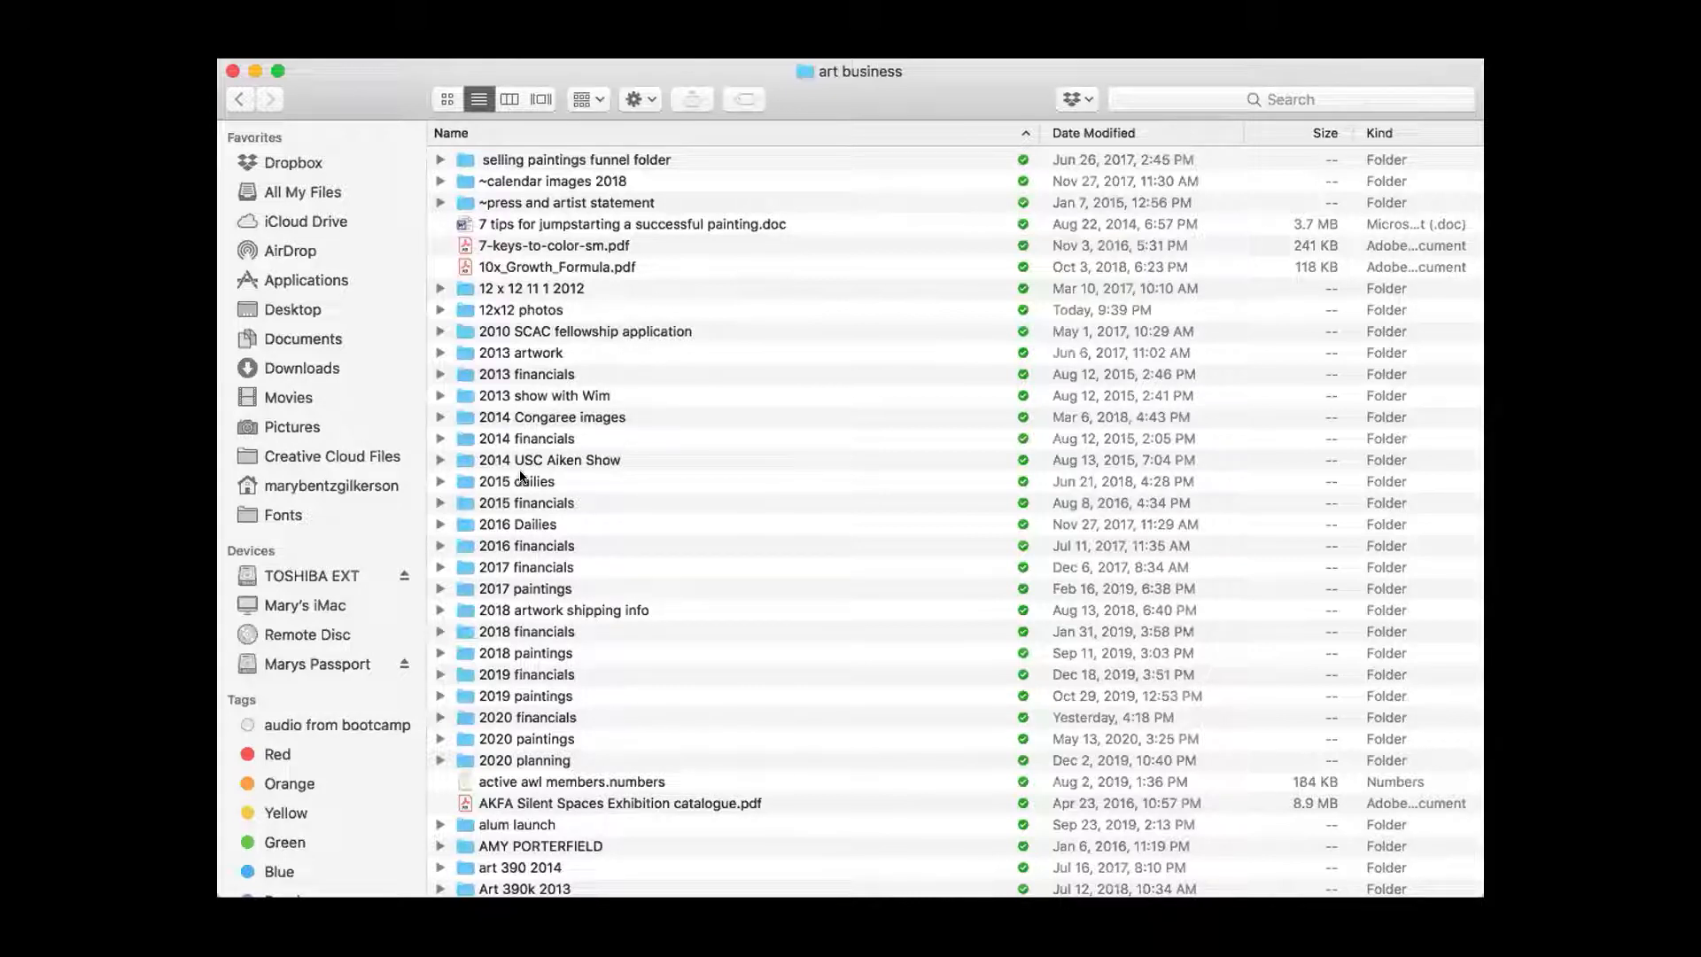
pyautogui.moveTo(491, 338)
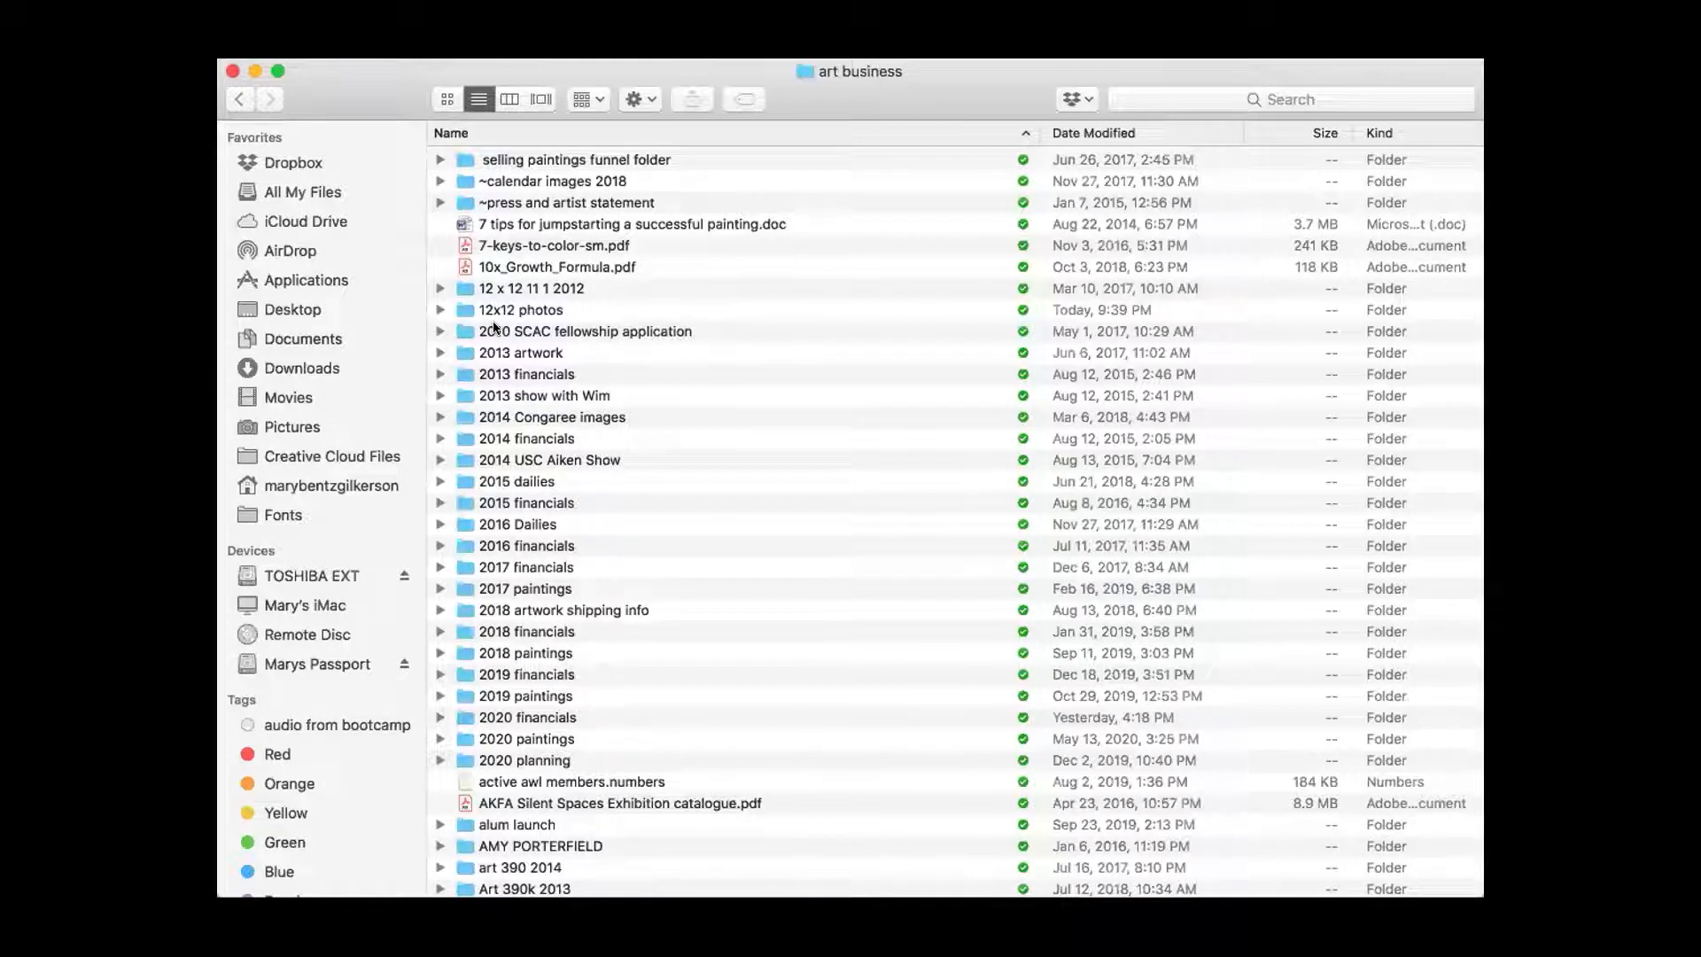
pyautogui.moveTo(499, 340)
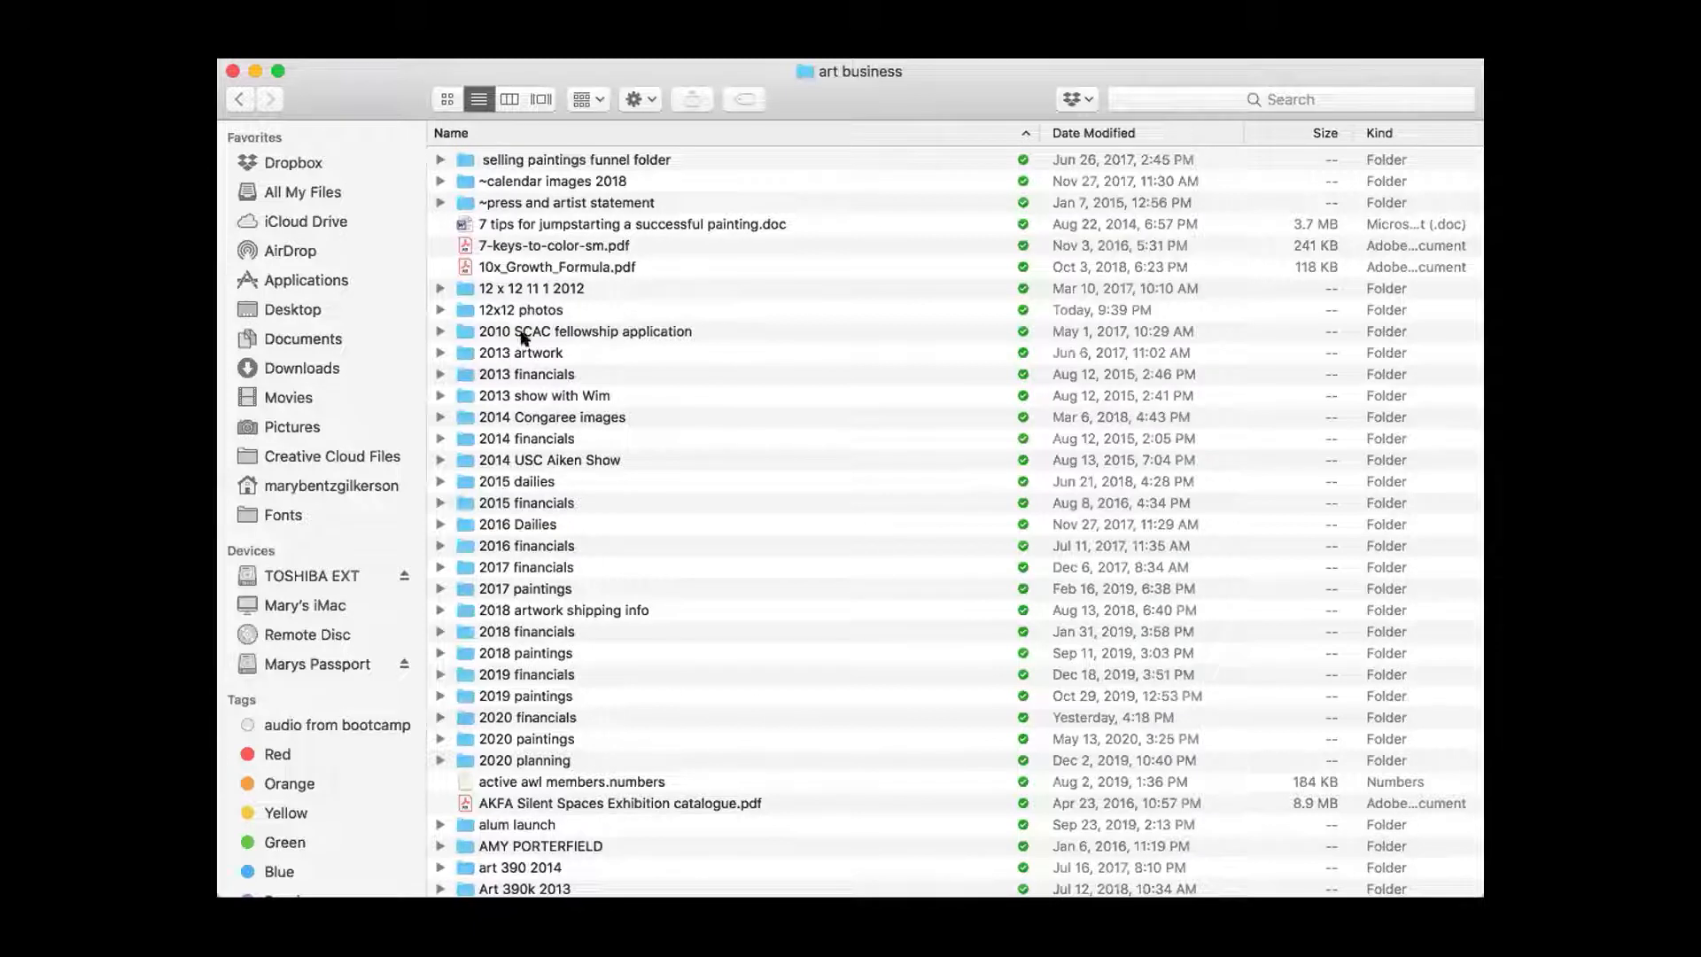
pyautogui.moveTo(533, 346)
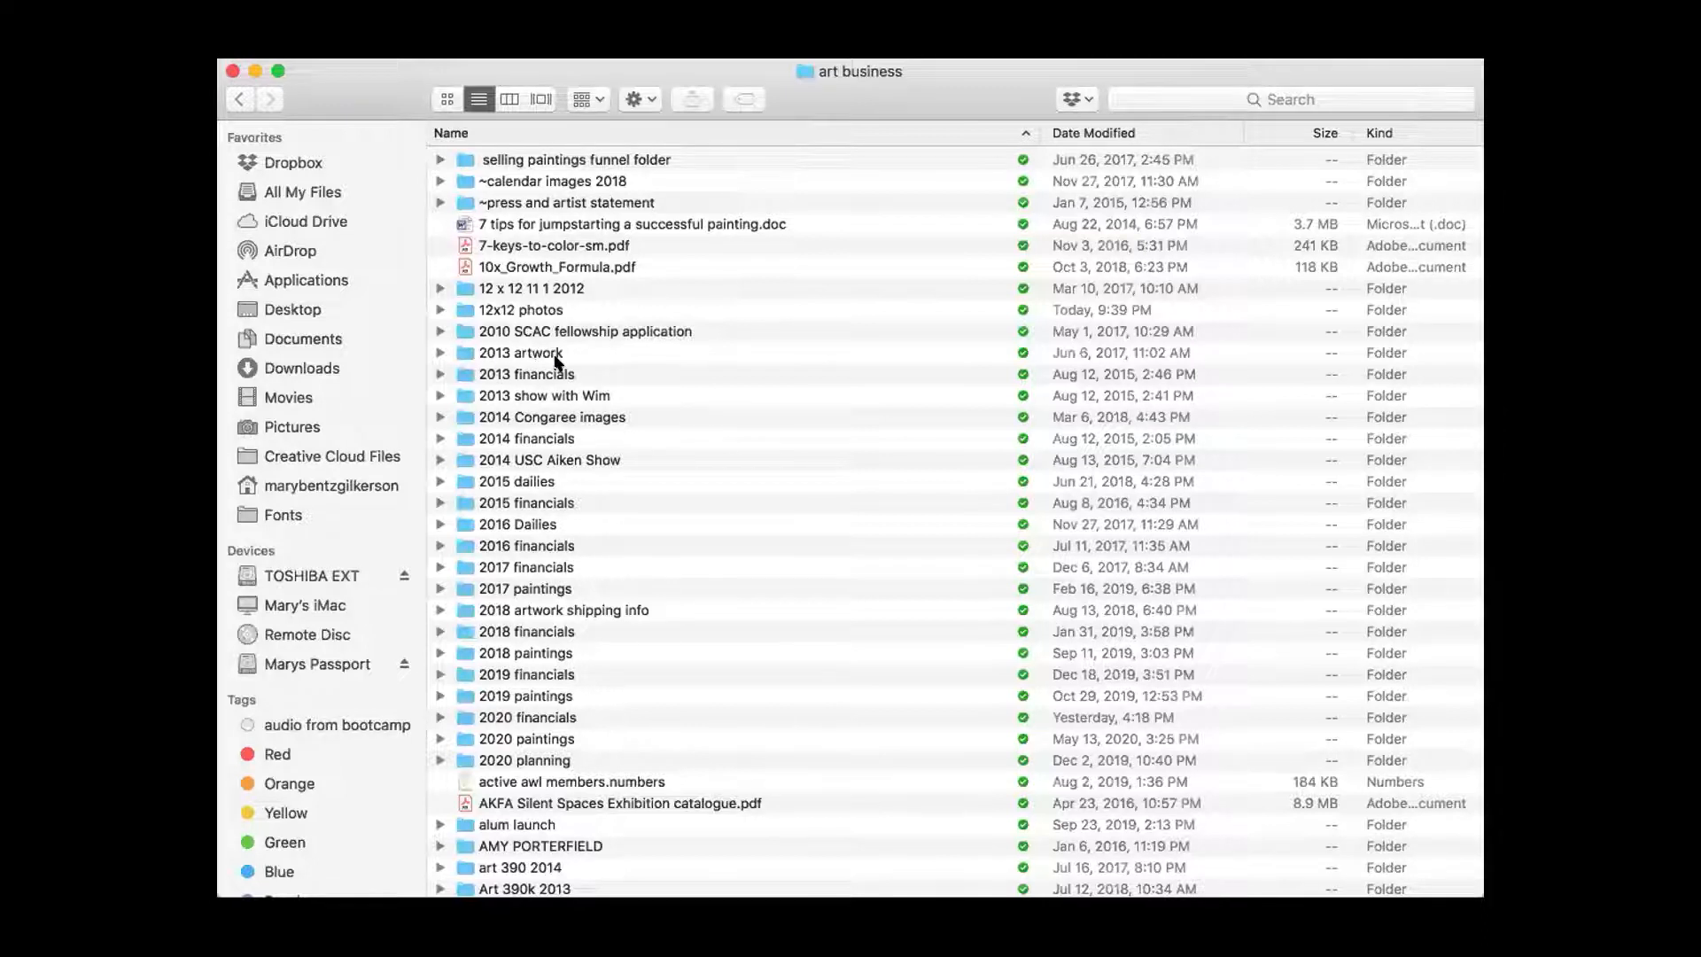
pyautogui.moveTo(532, 502)
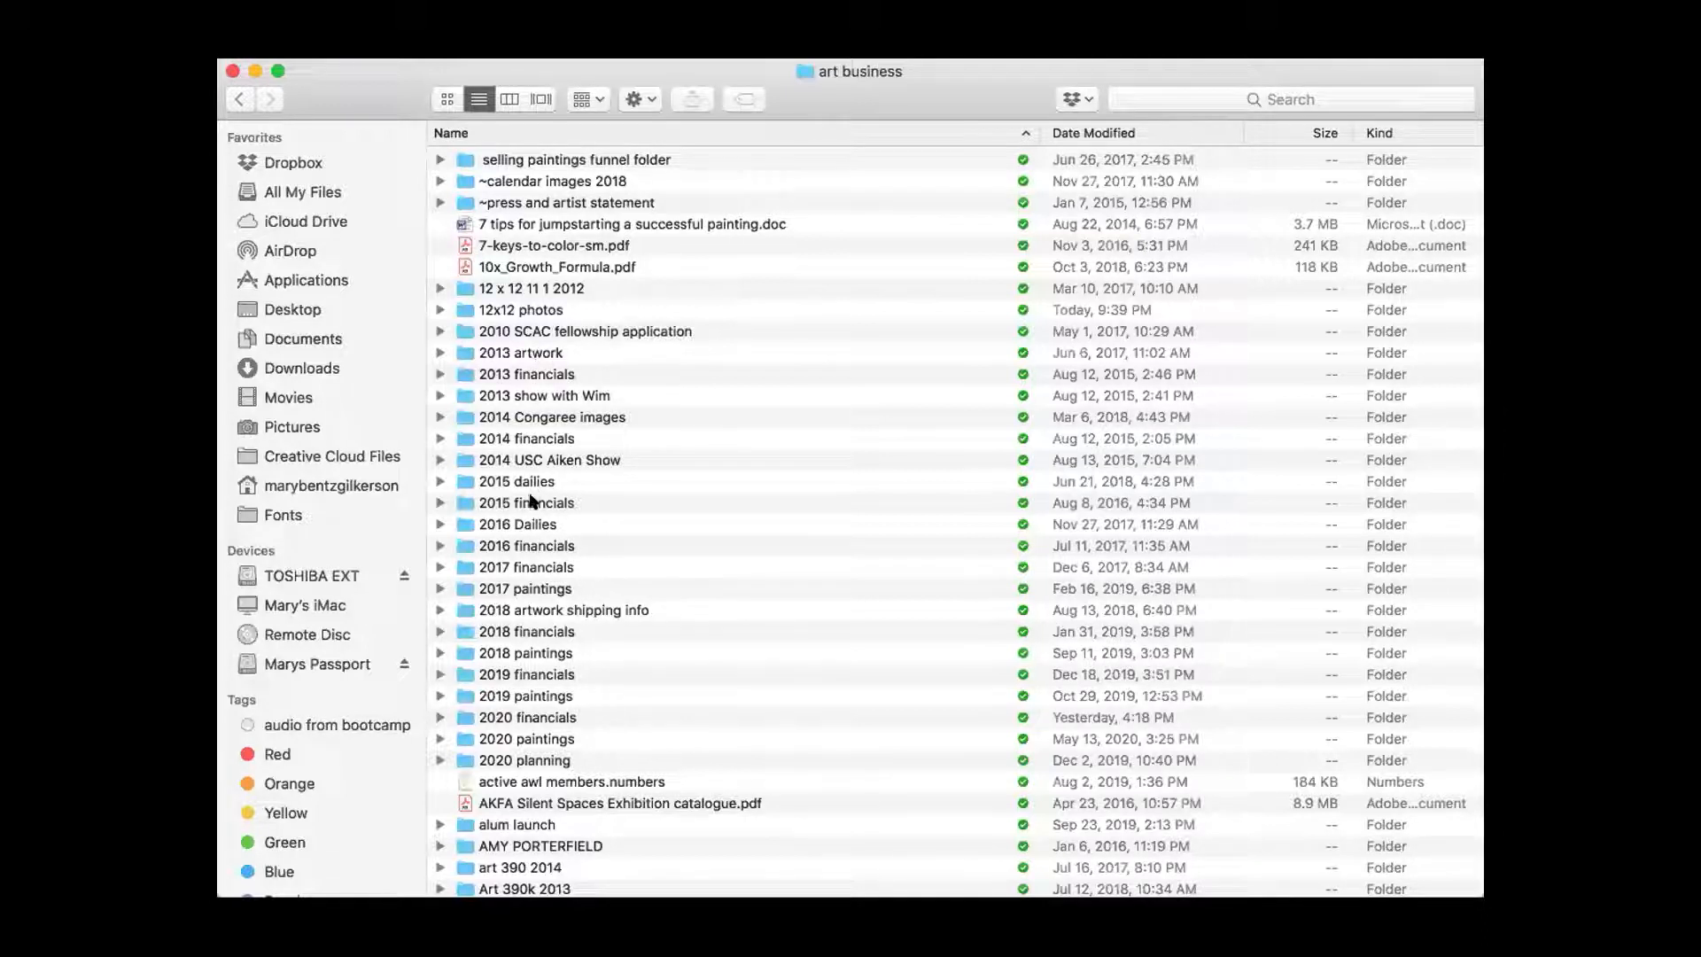
pyautogui.moveTo(511, 721)
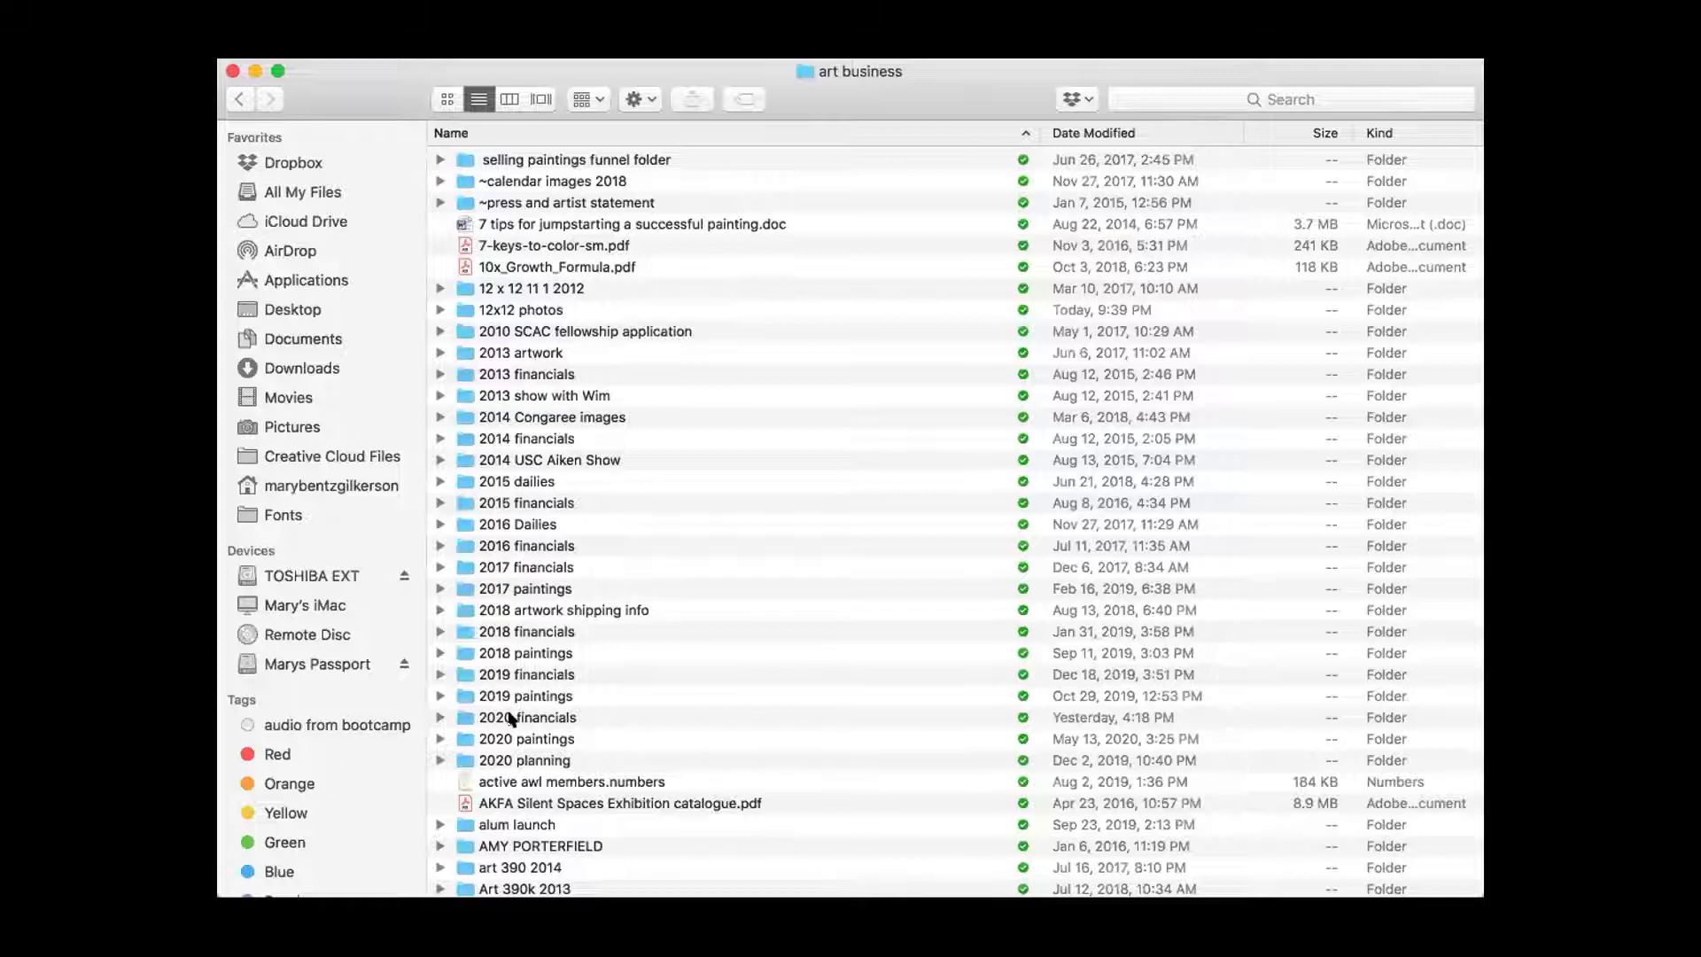
pyautogui.moveTo(500, 739)
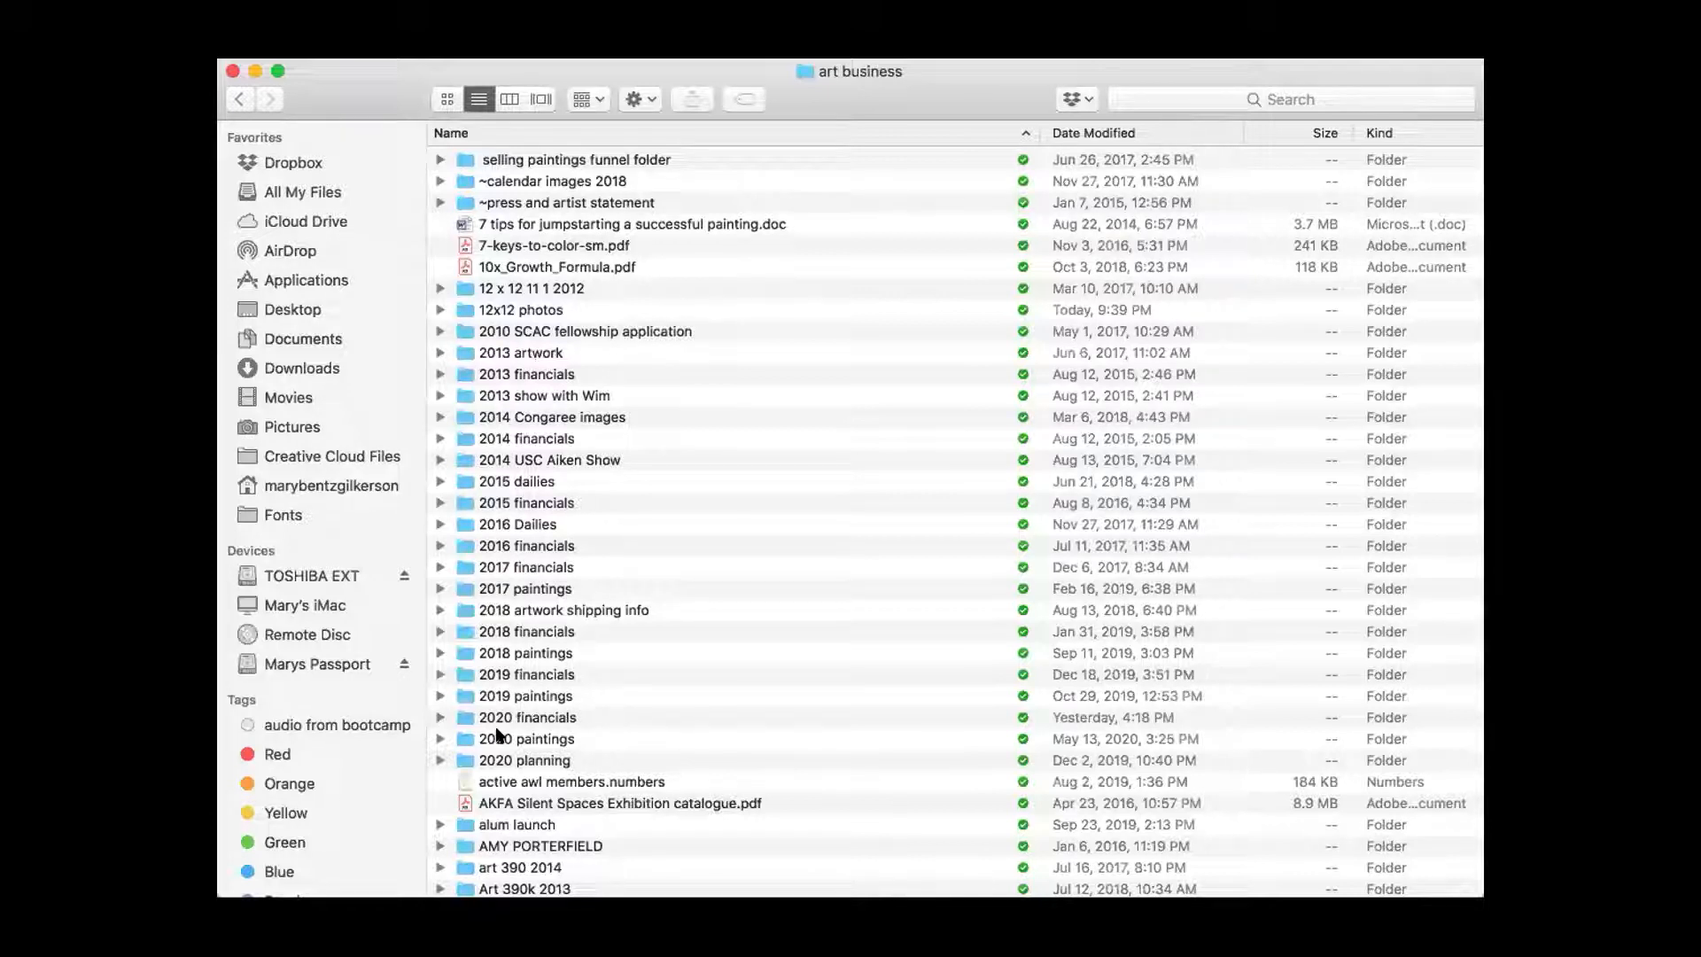
pyautogui.moveTo(499, 696)
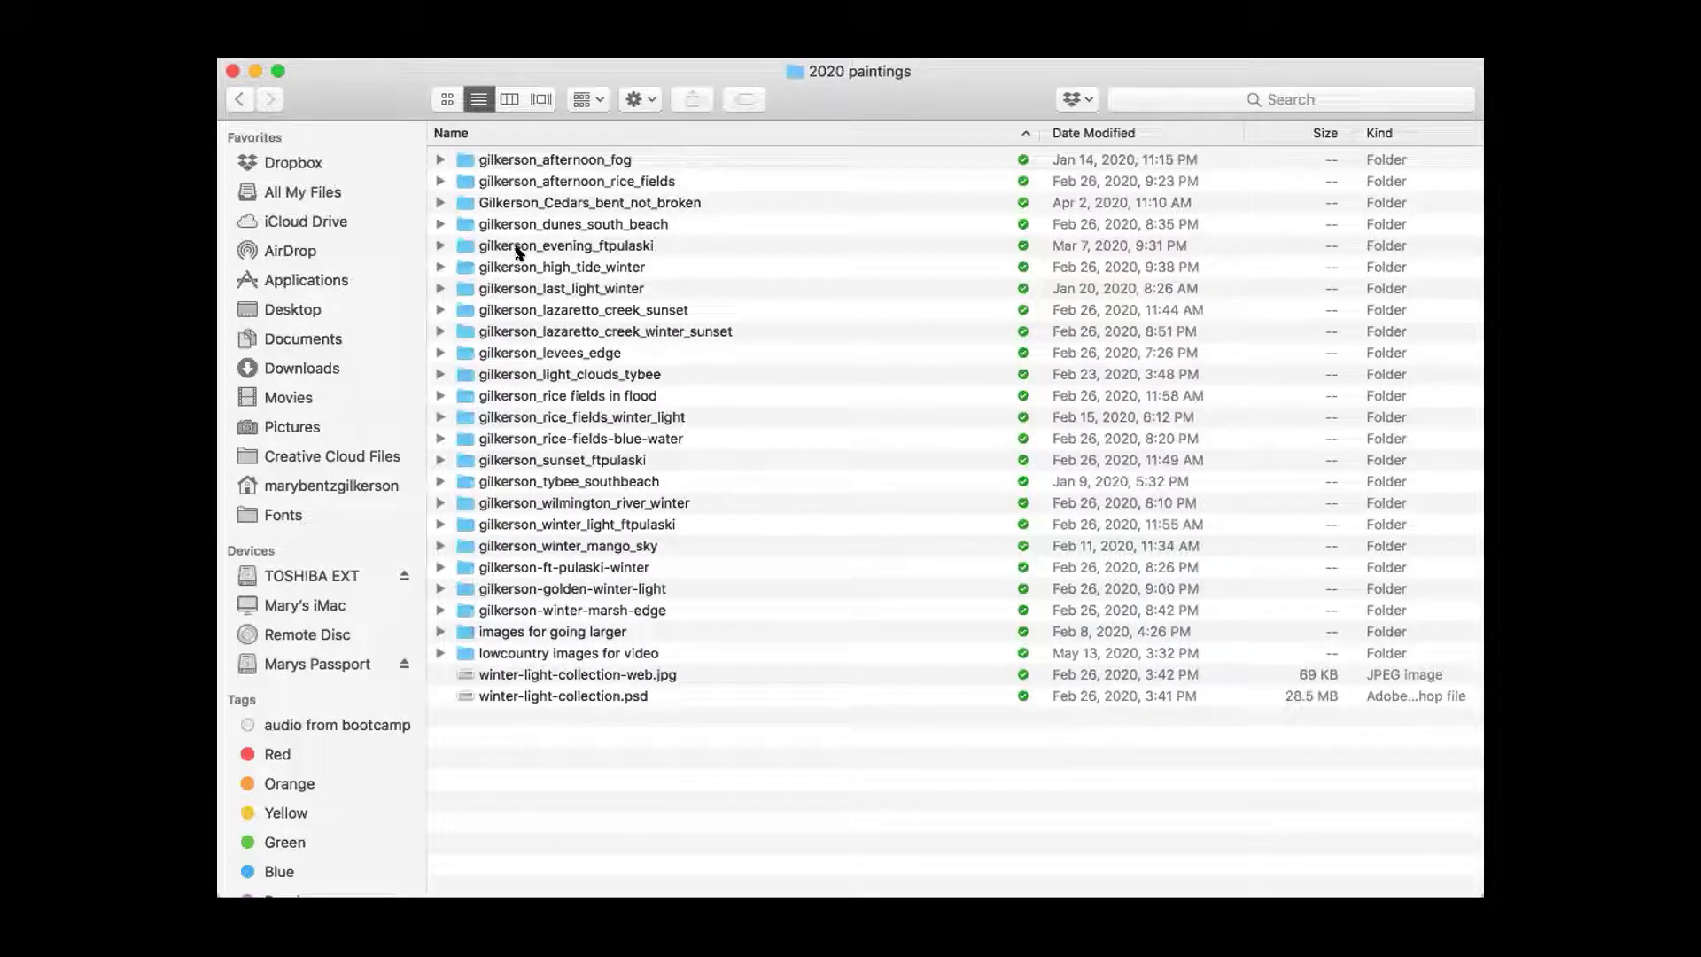
pyautogui.moveTo(500, 175)
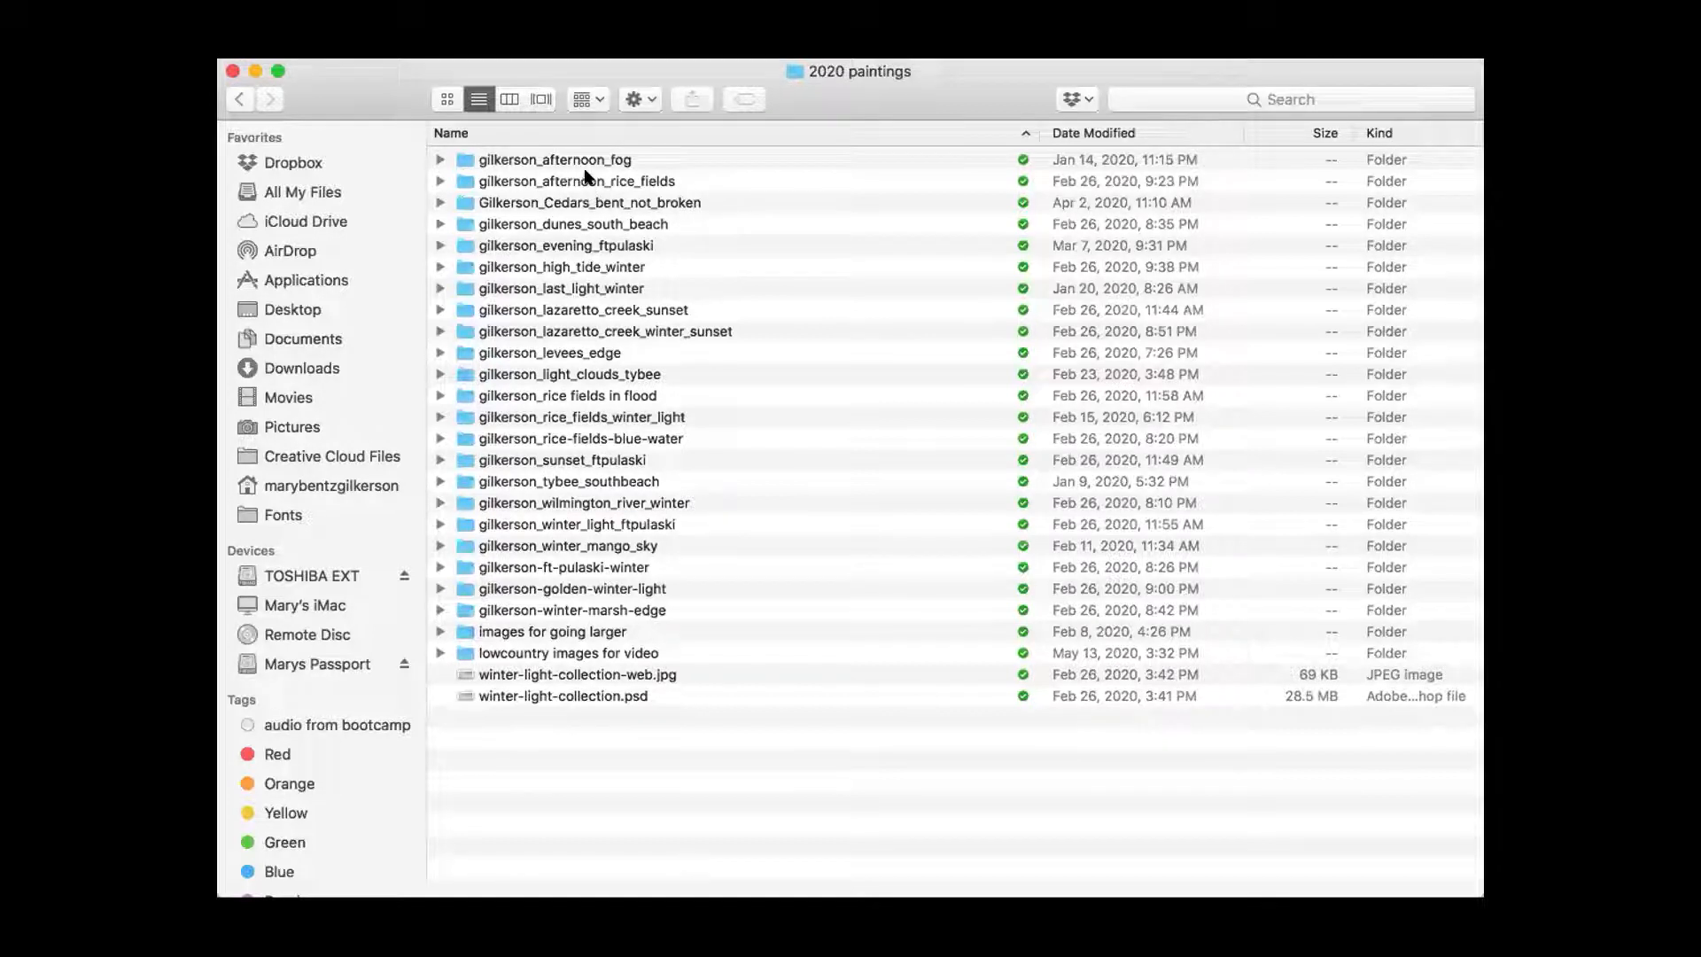
# Step: Open the gilkerson_afternoon_fog folder showing its full-size and web-sized JPEGs
pyautogui.doubleClick(554, 160)
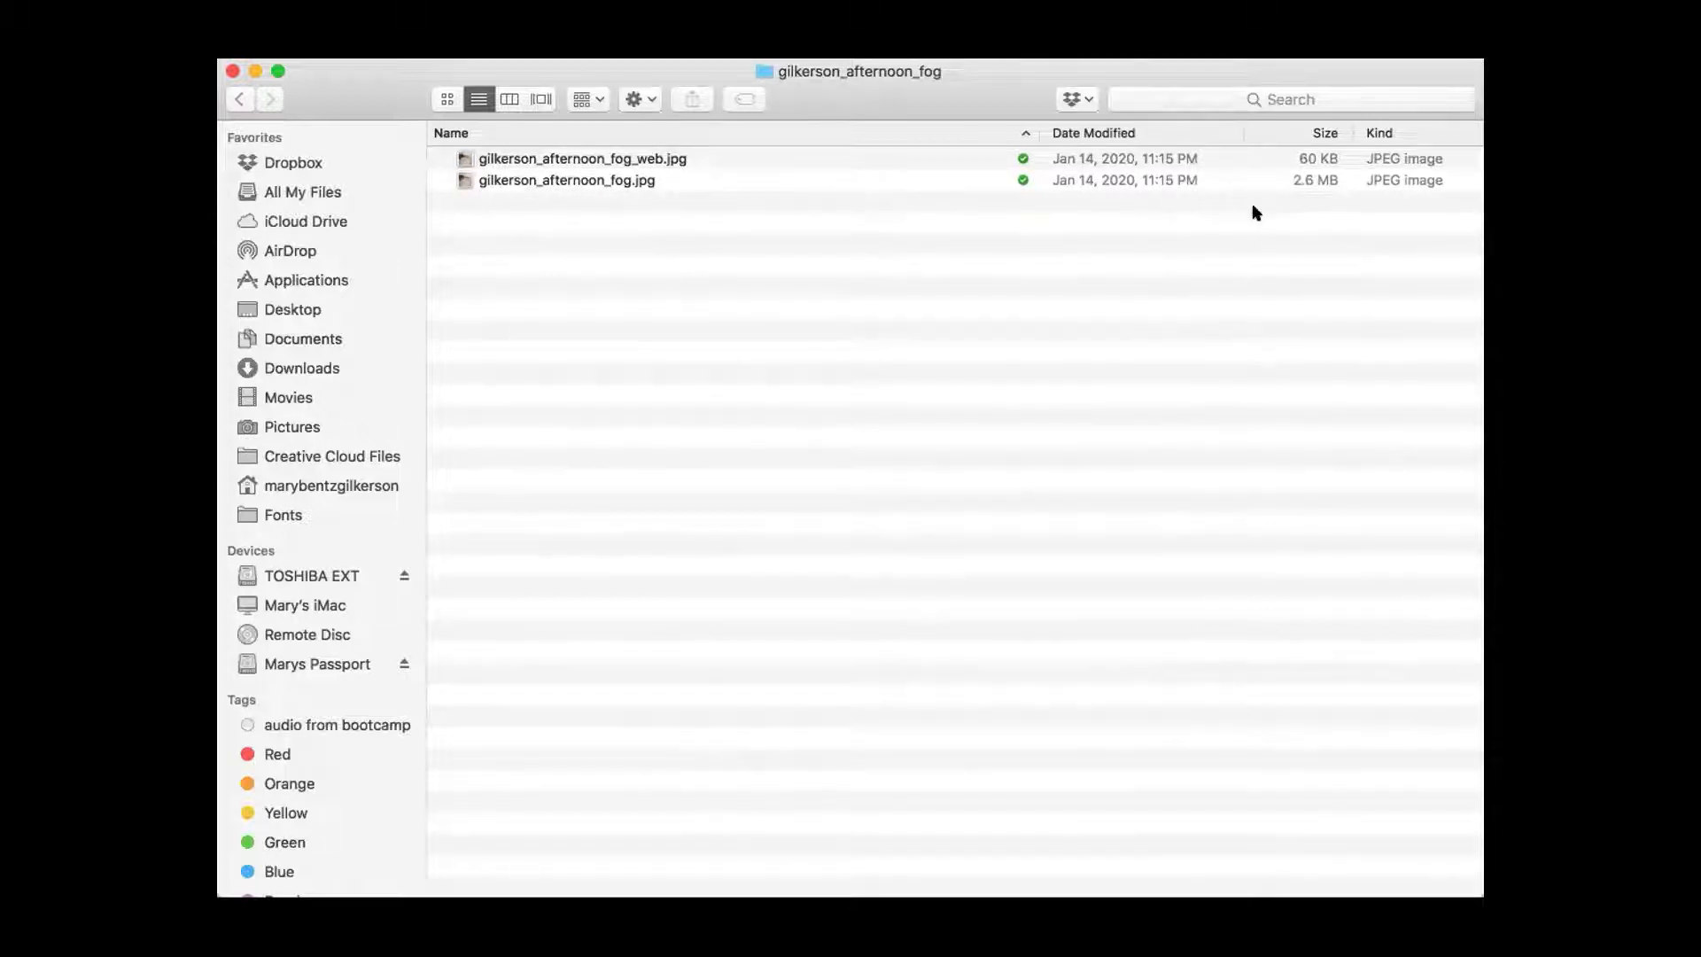
pyautogui.moveTo(1307, 186)
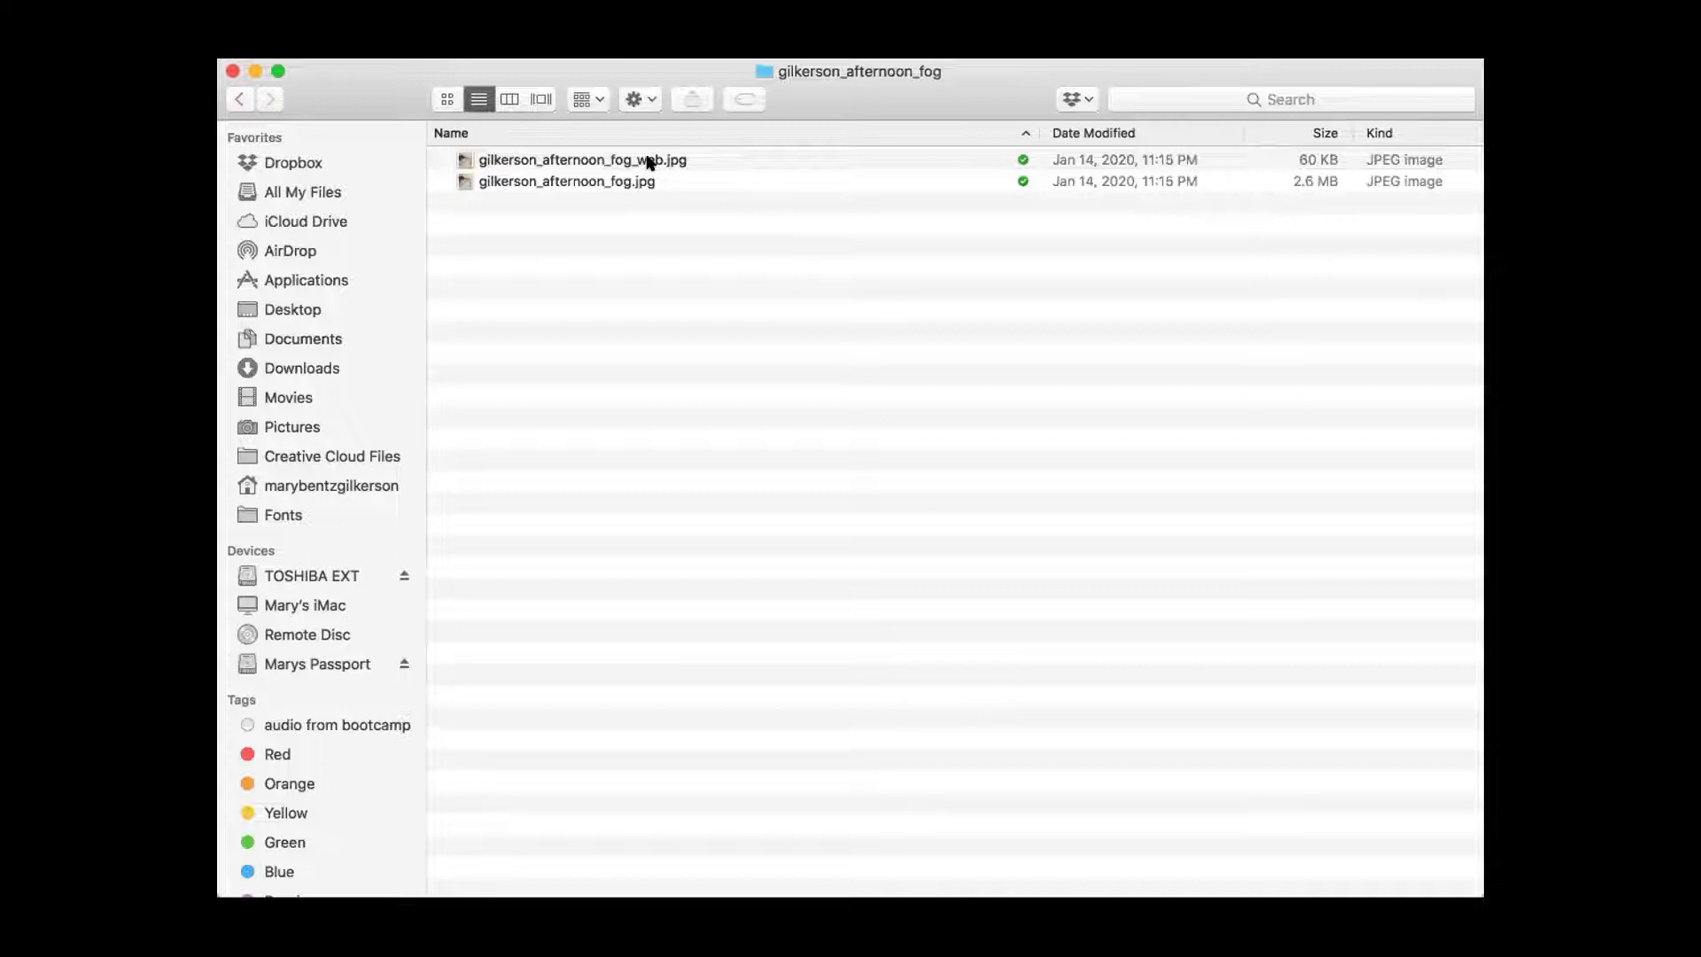
pyautogui.moveTo(647, 151)
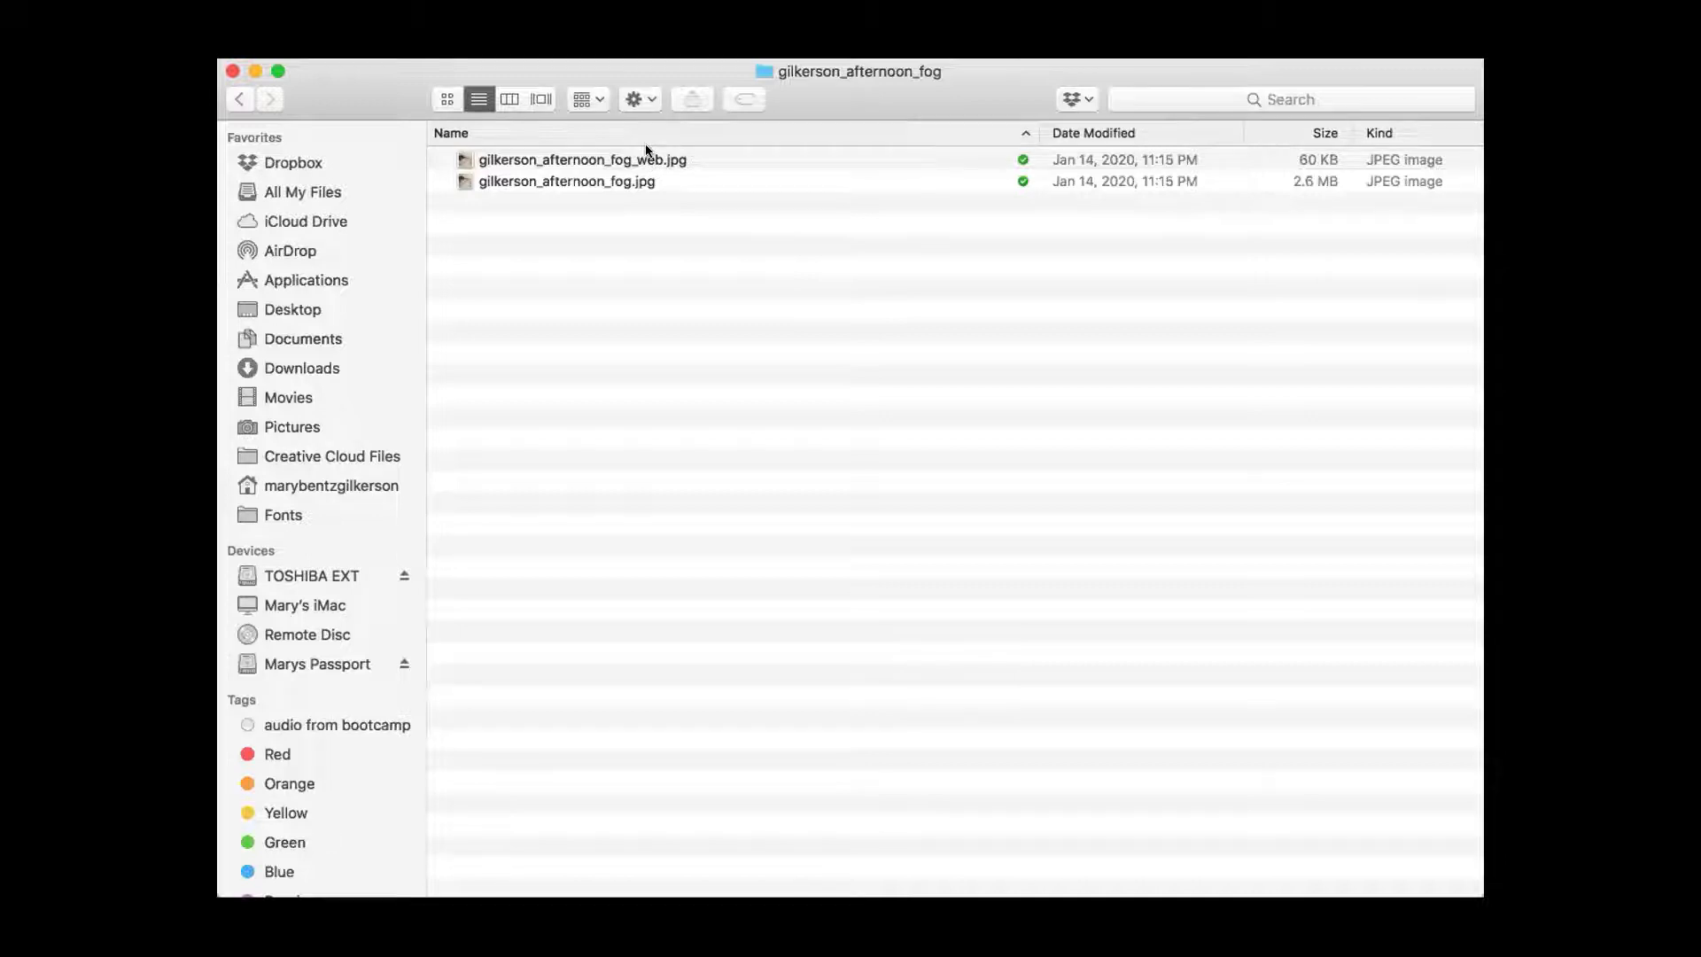